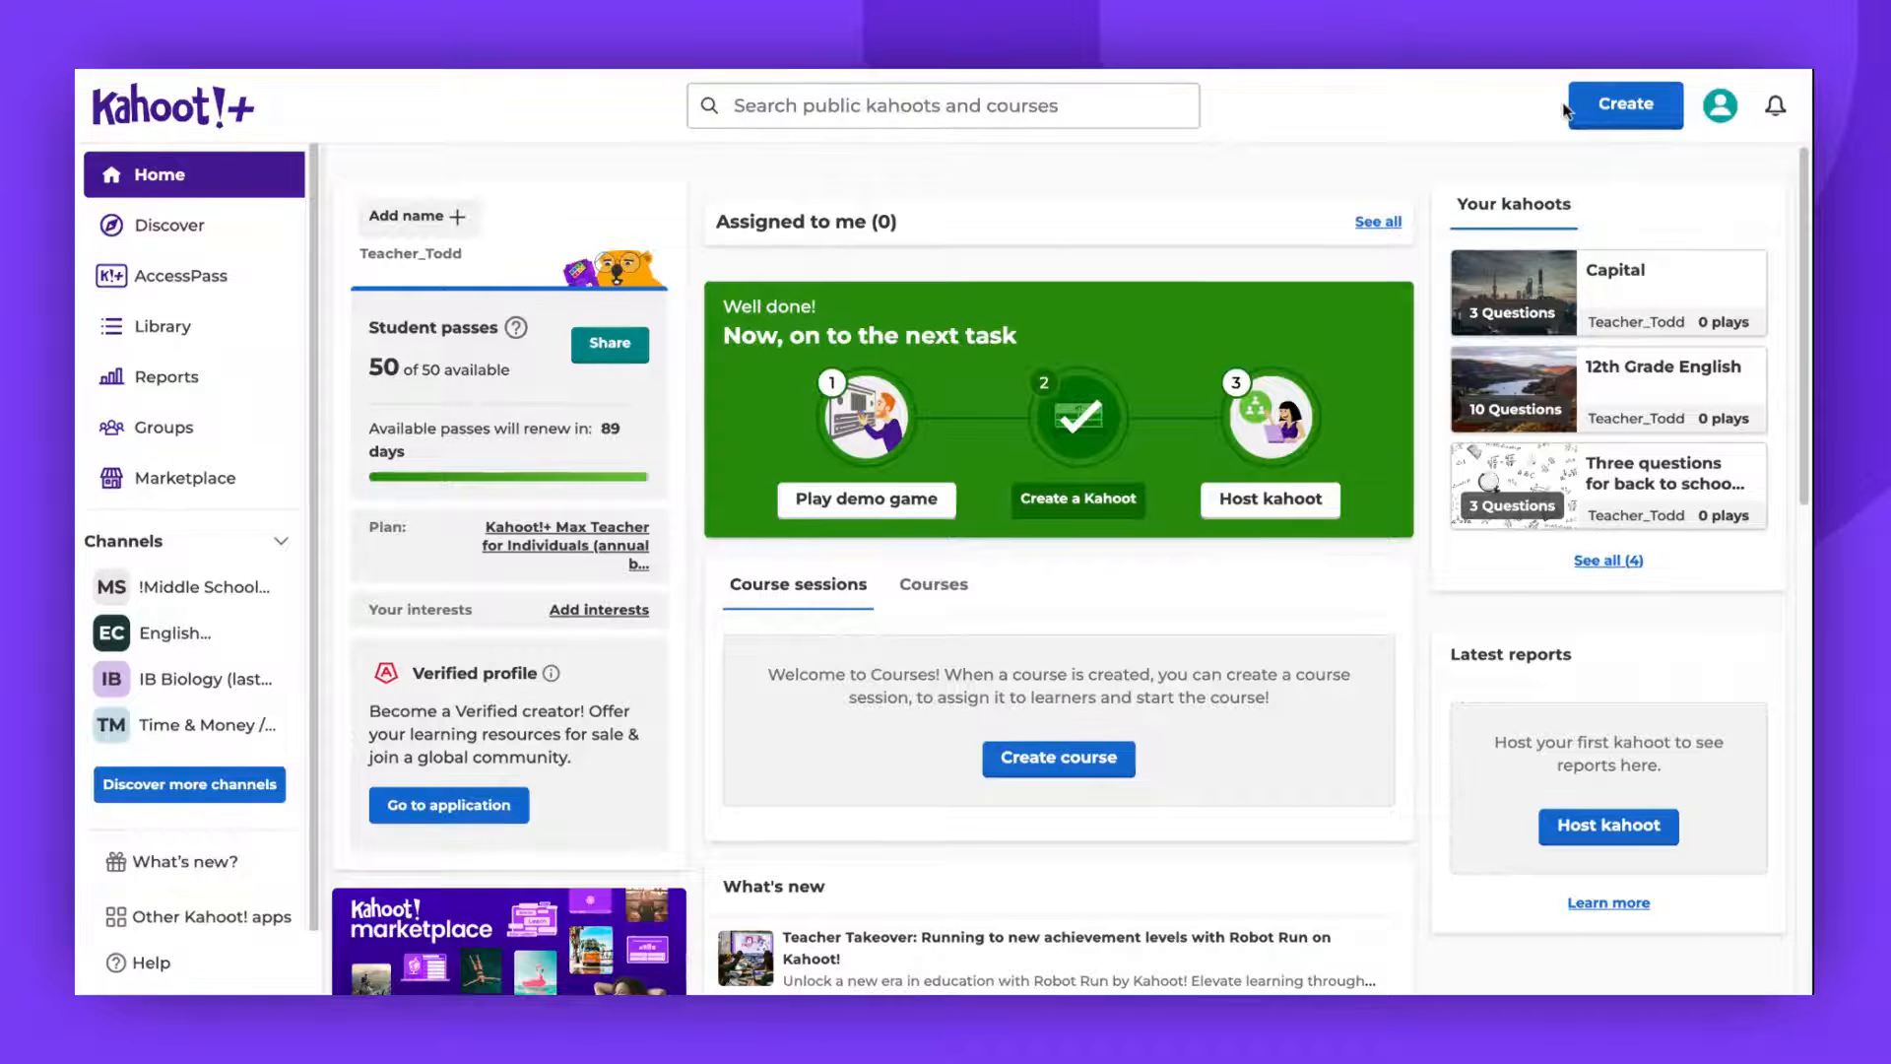
Start a new kahoot and dismiss the template dialog to get a blank editor.
{"action": "left_click", "coordinate": [1625, 102]}
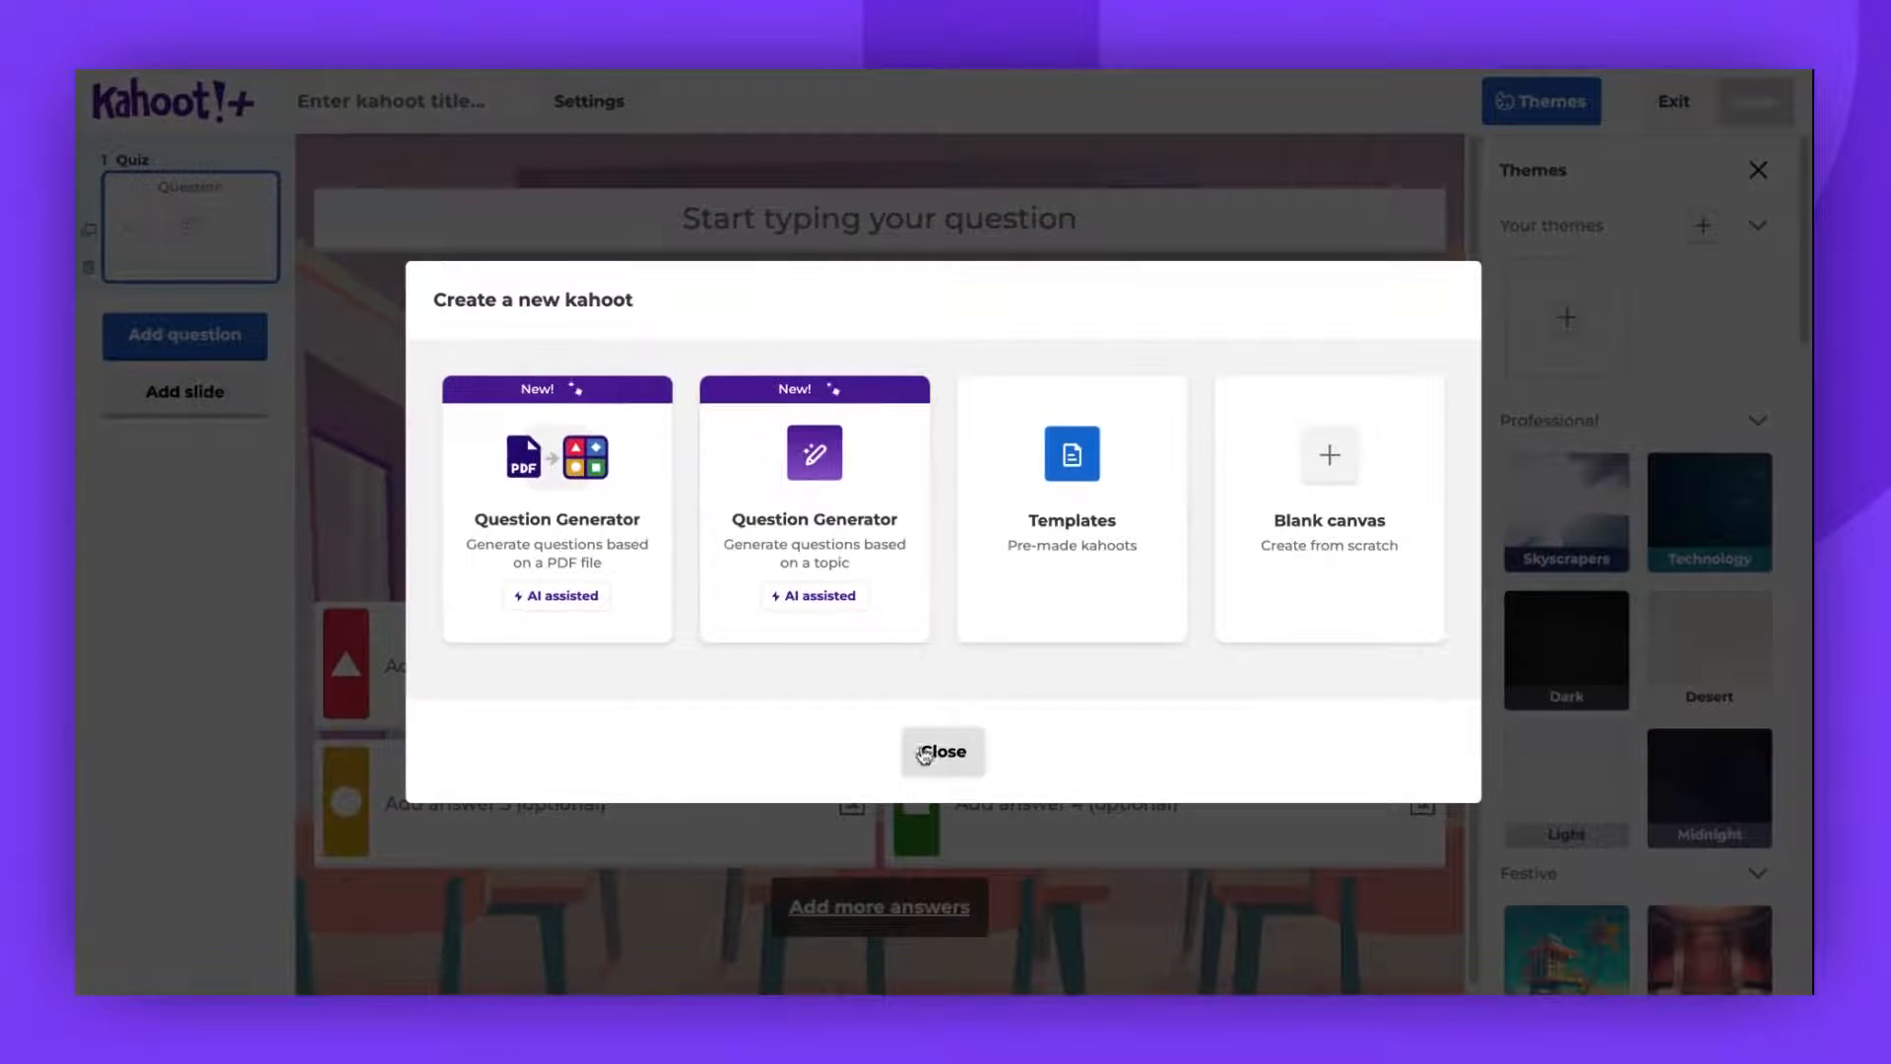
{"action": "left_click", "coordinate": [941, 753]}
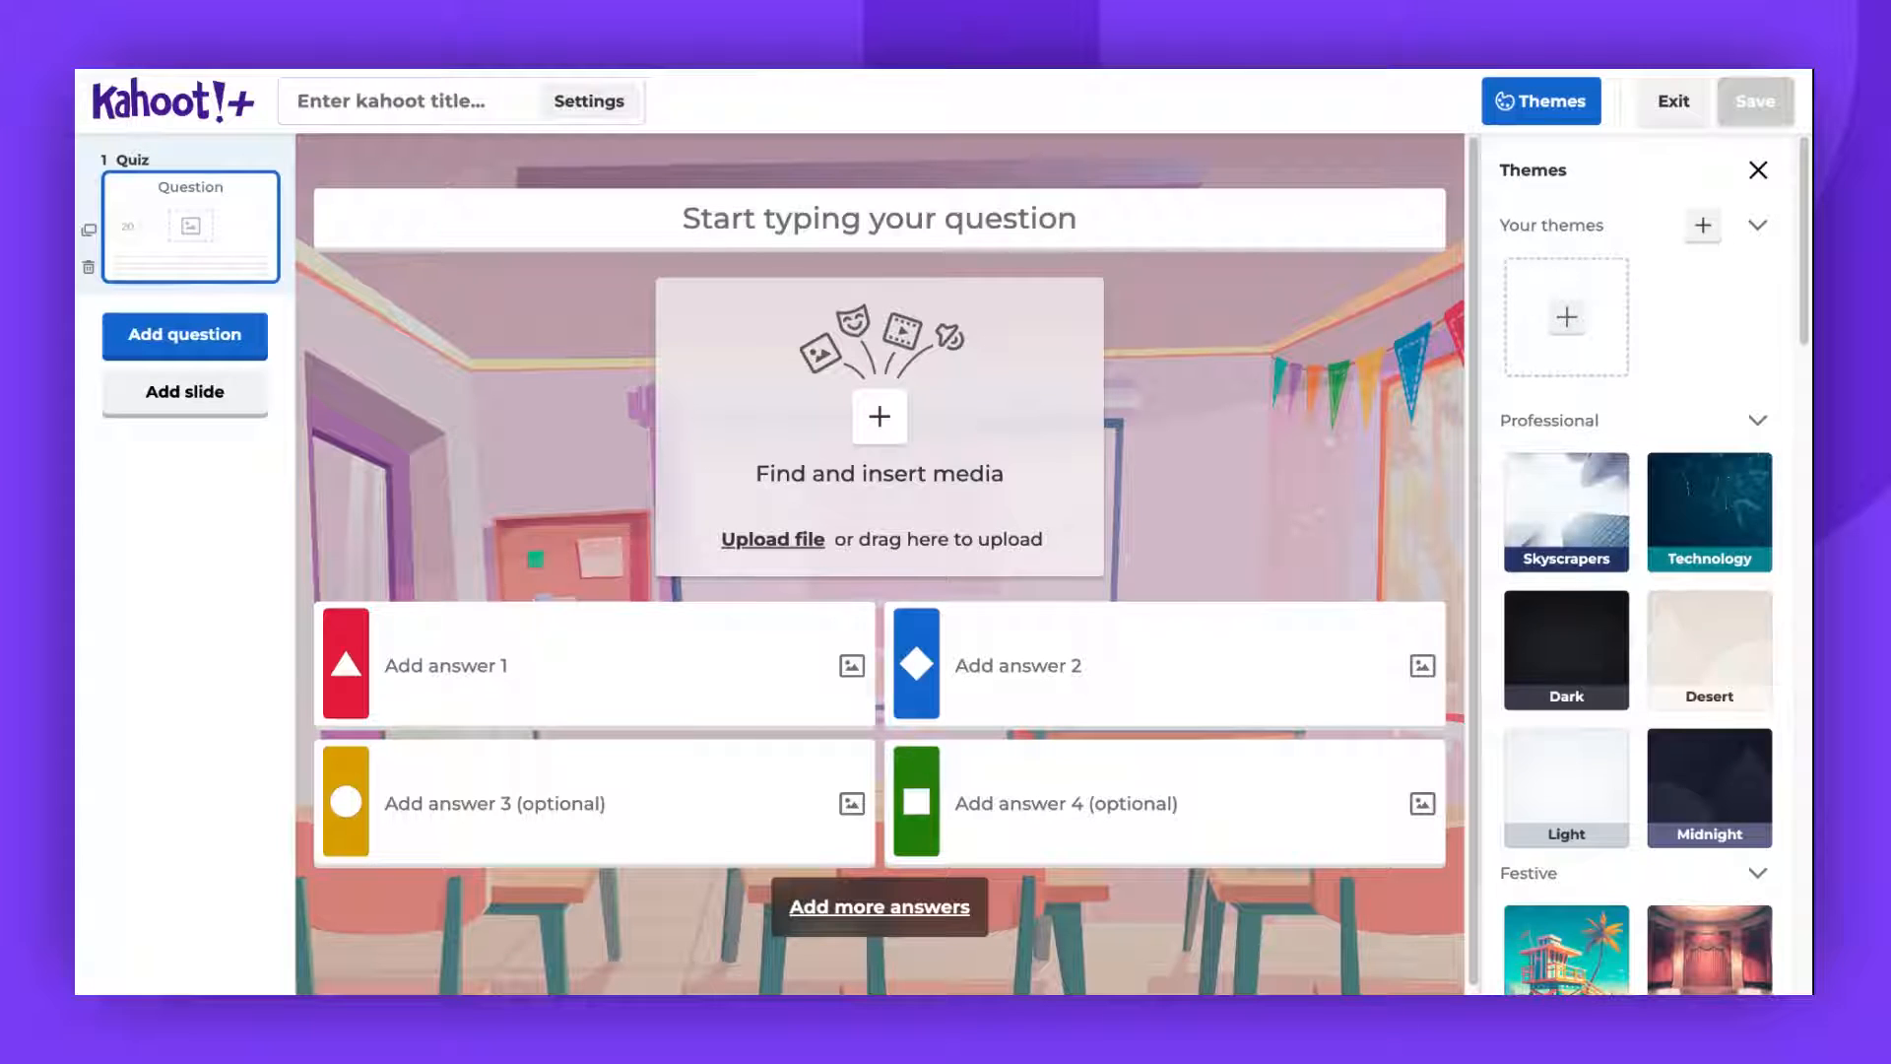
{"action": "mouse_move", "coordinate": [1127, 567]}
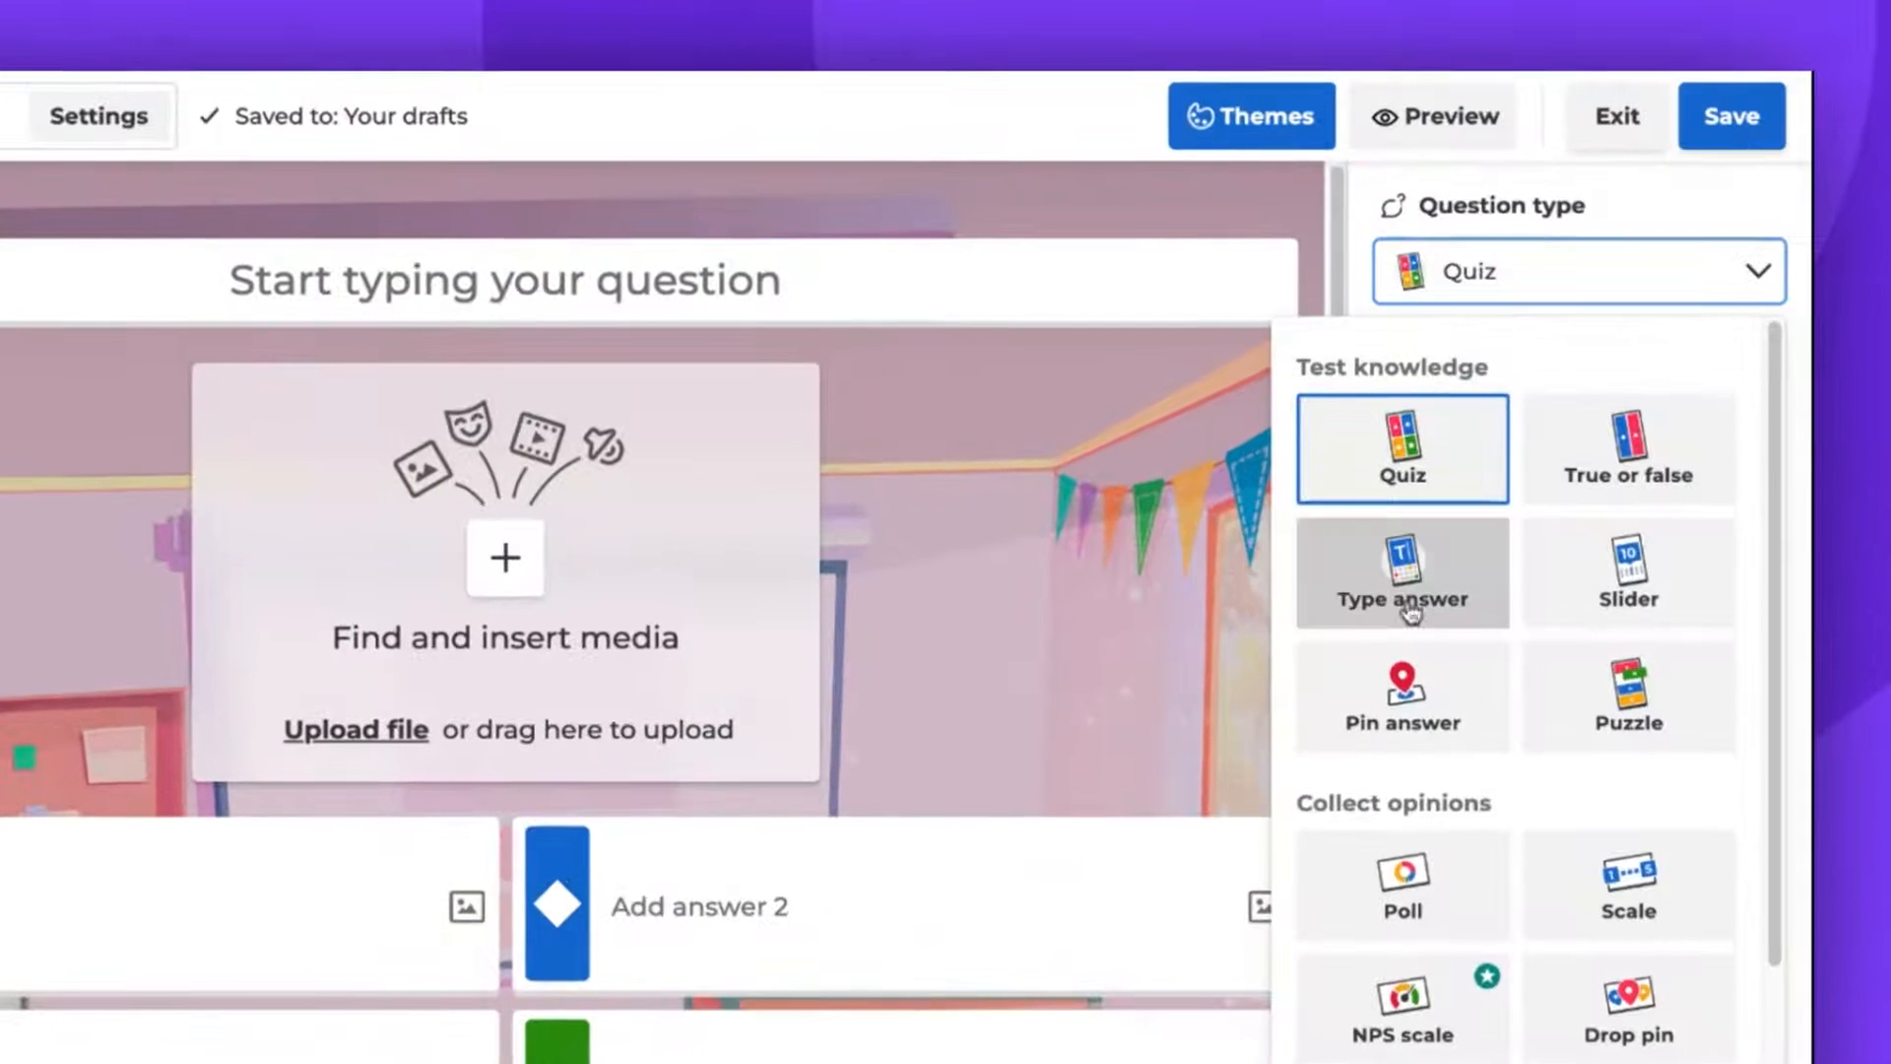
Change the first question's type from Quiz to Pin answer.
{"action": "left_click", "coordinate": [1403, 695]}
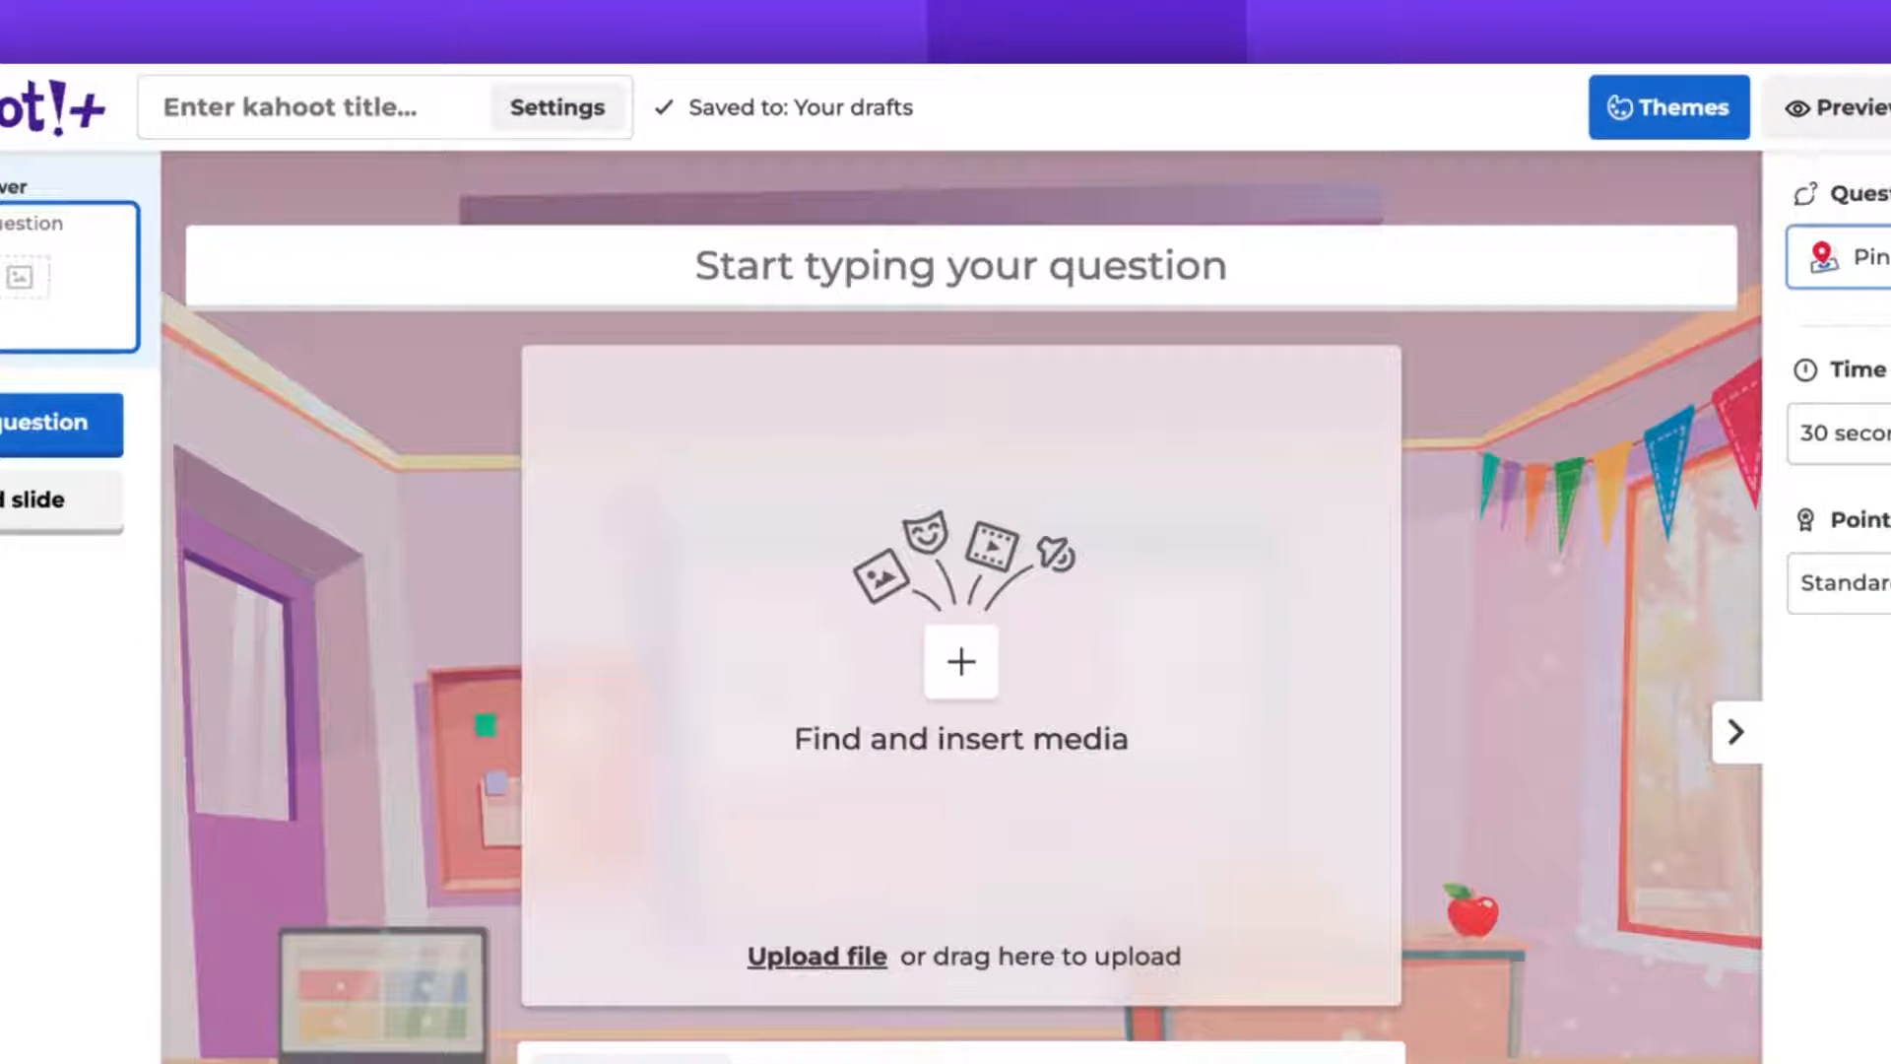
{"action": "mouse_move", "coordinate": [1030, 288]}
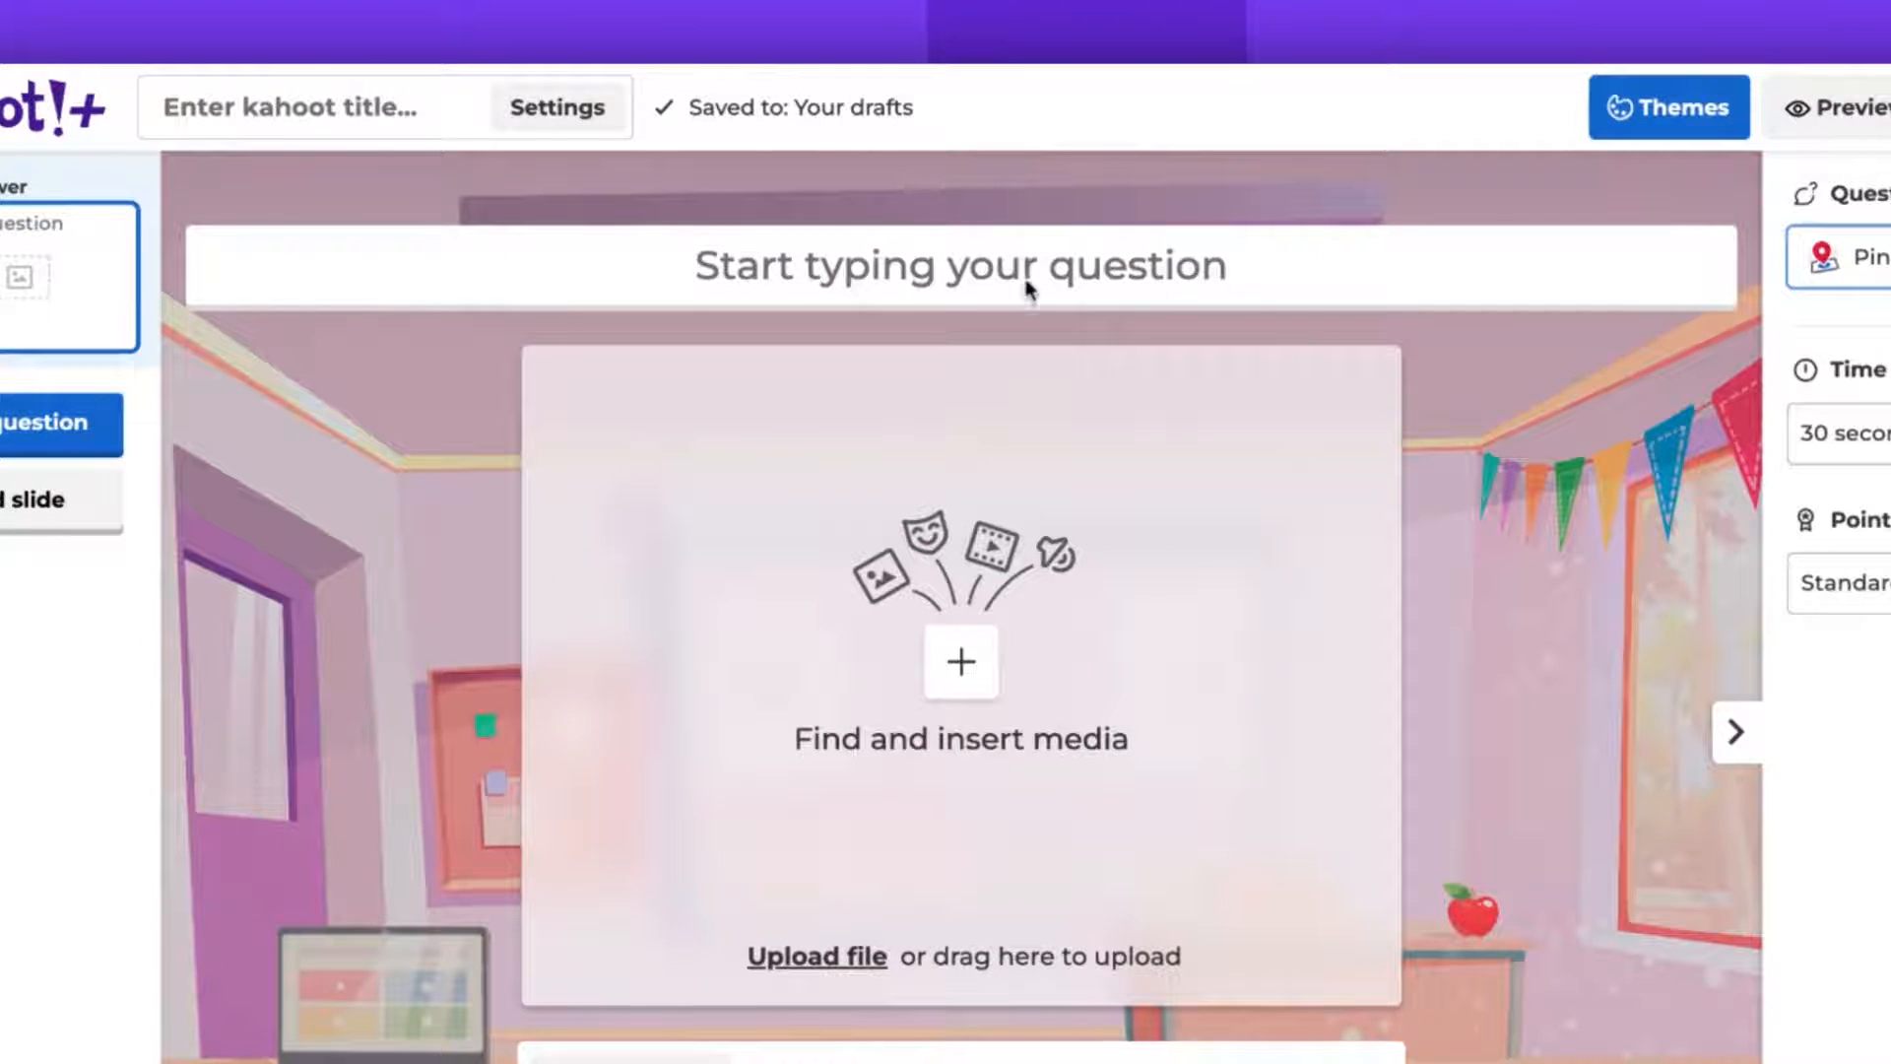
Enter 'Where is Japan?' as the pin-answer question text.
{"action": "left_click", "coordinate": [989, 266]}
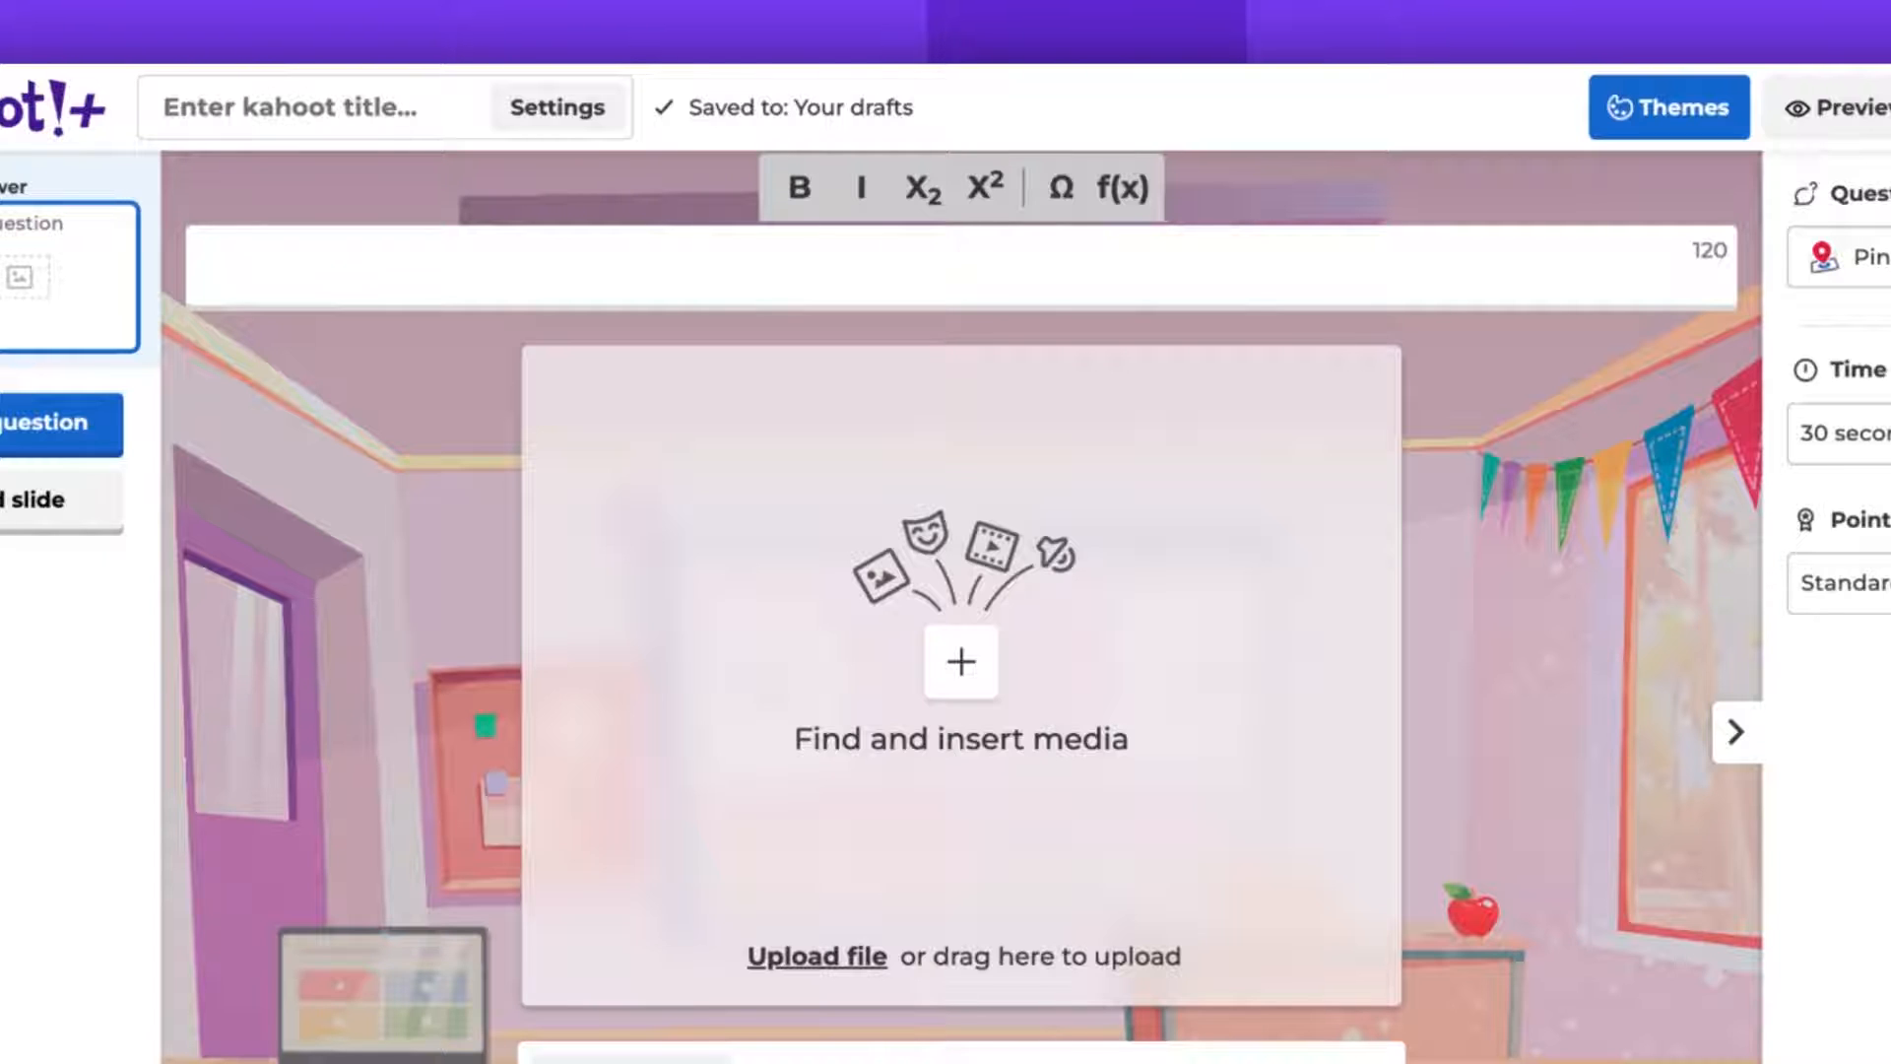
{"action": "type", "text": "W"}
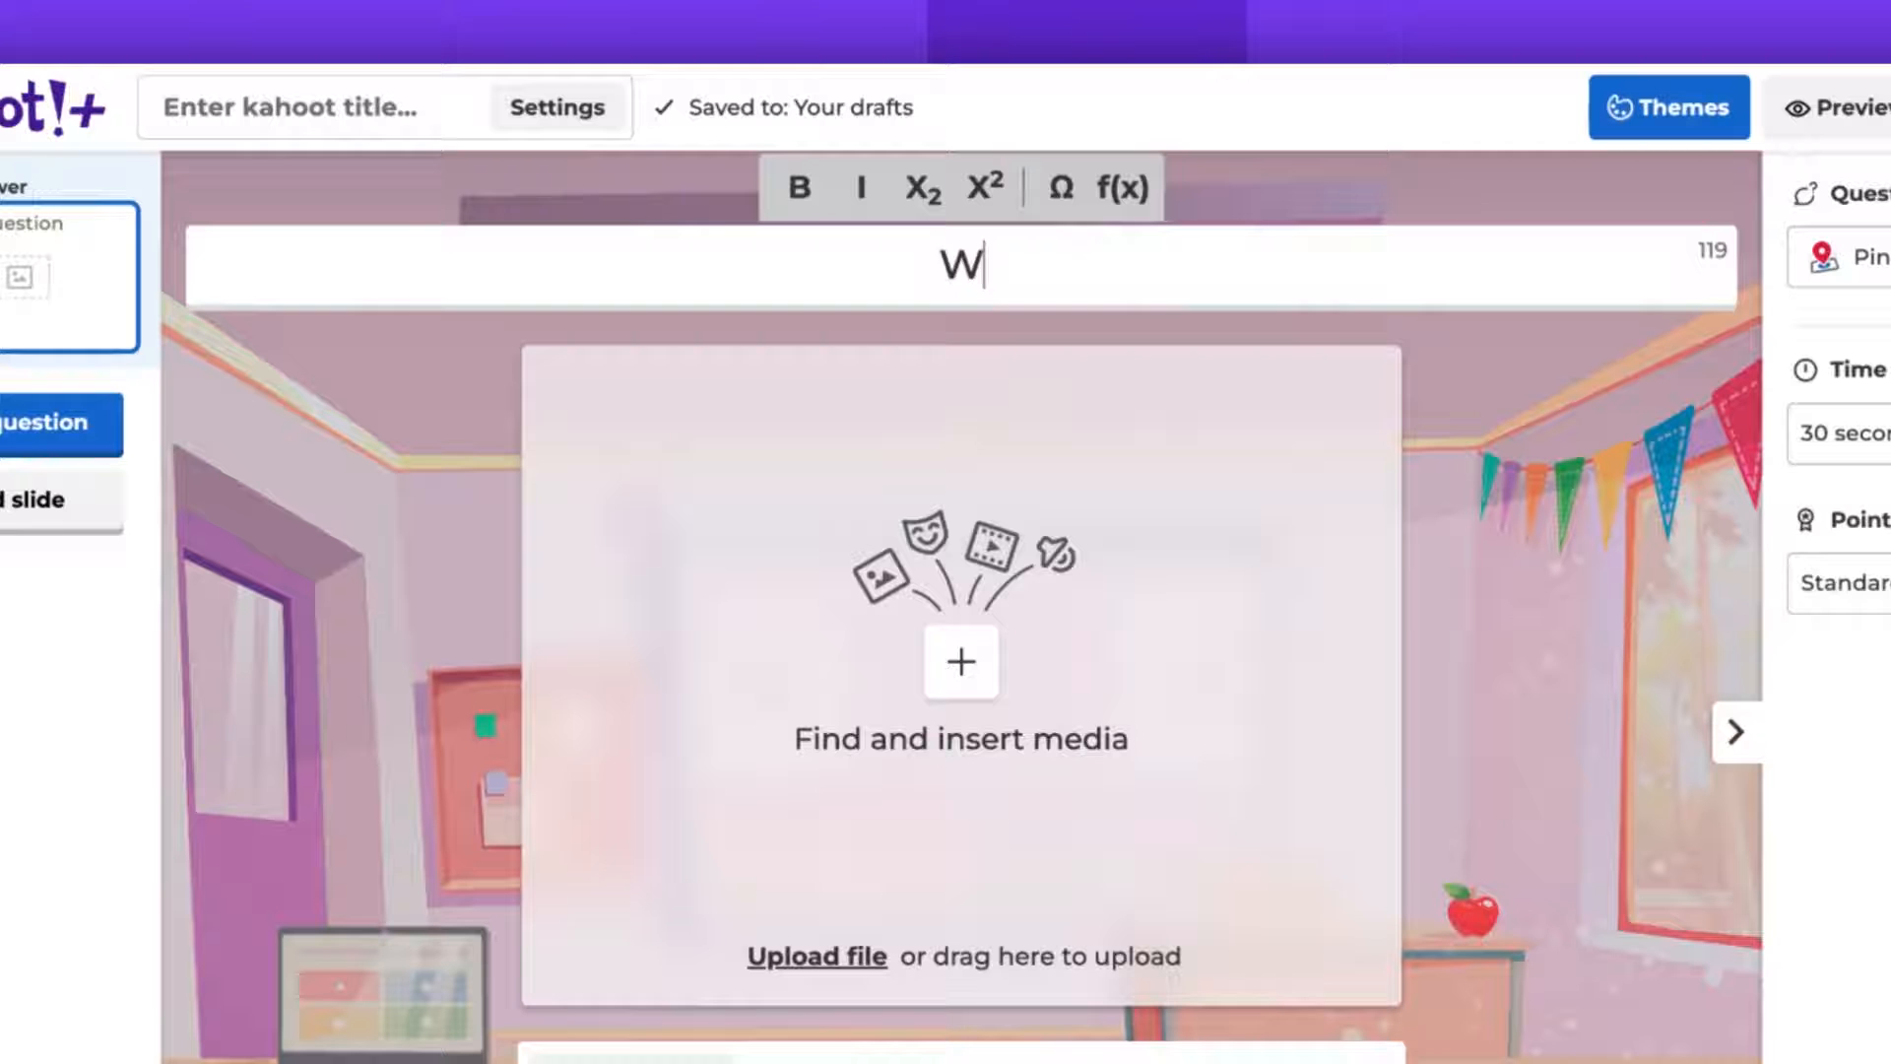
{"action": "type", "text": "here is Japan?"}
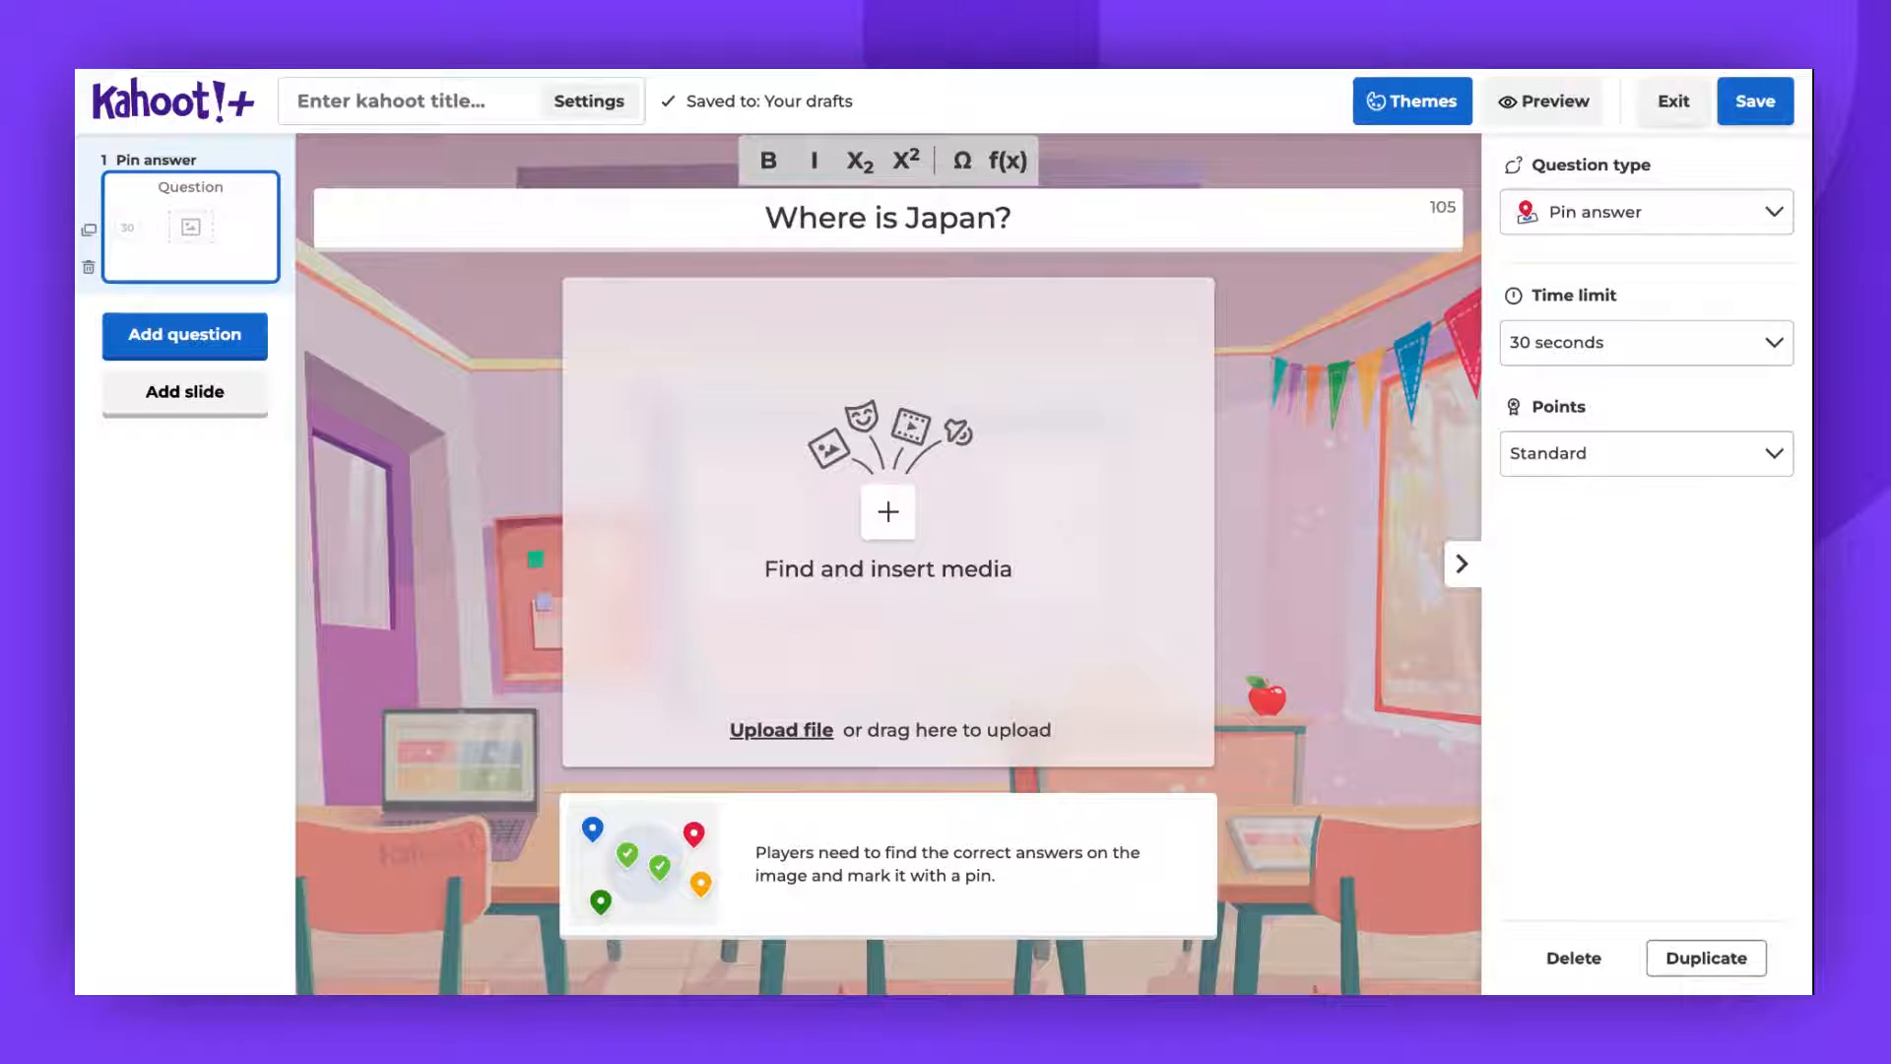
{"action": "left_click", "coordinate": [1005, 217]}
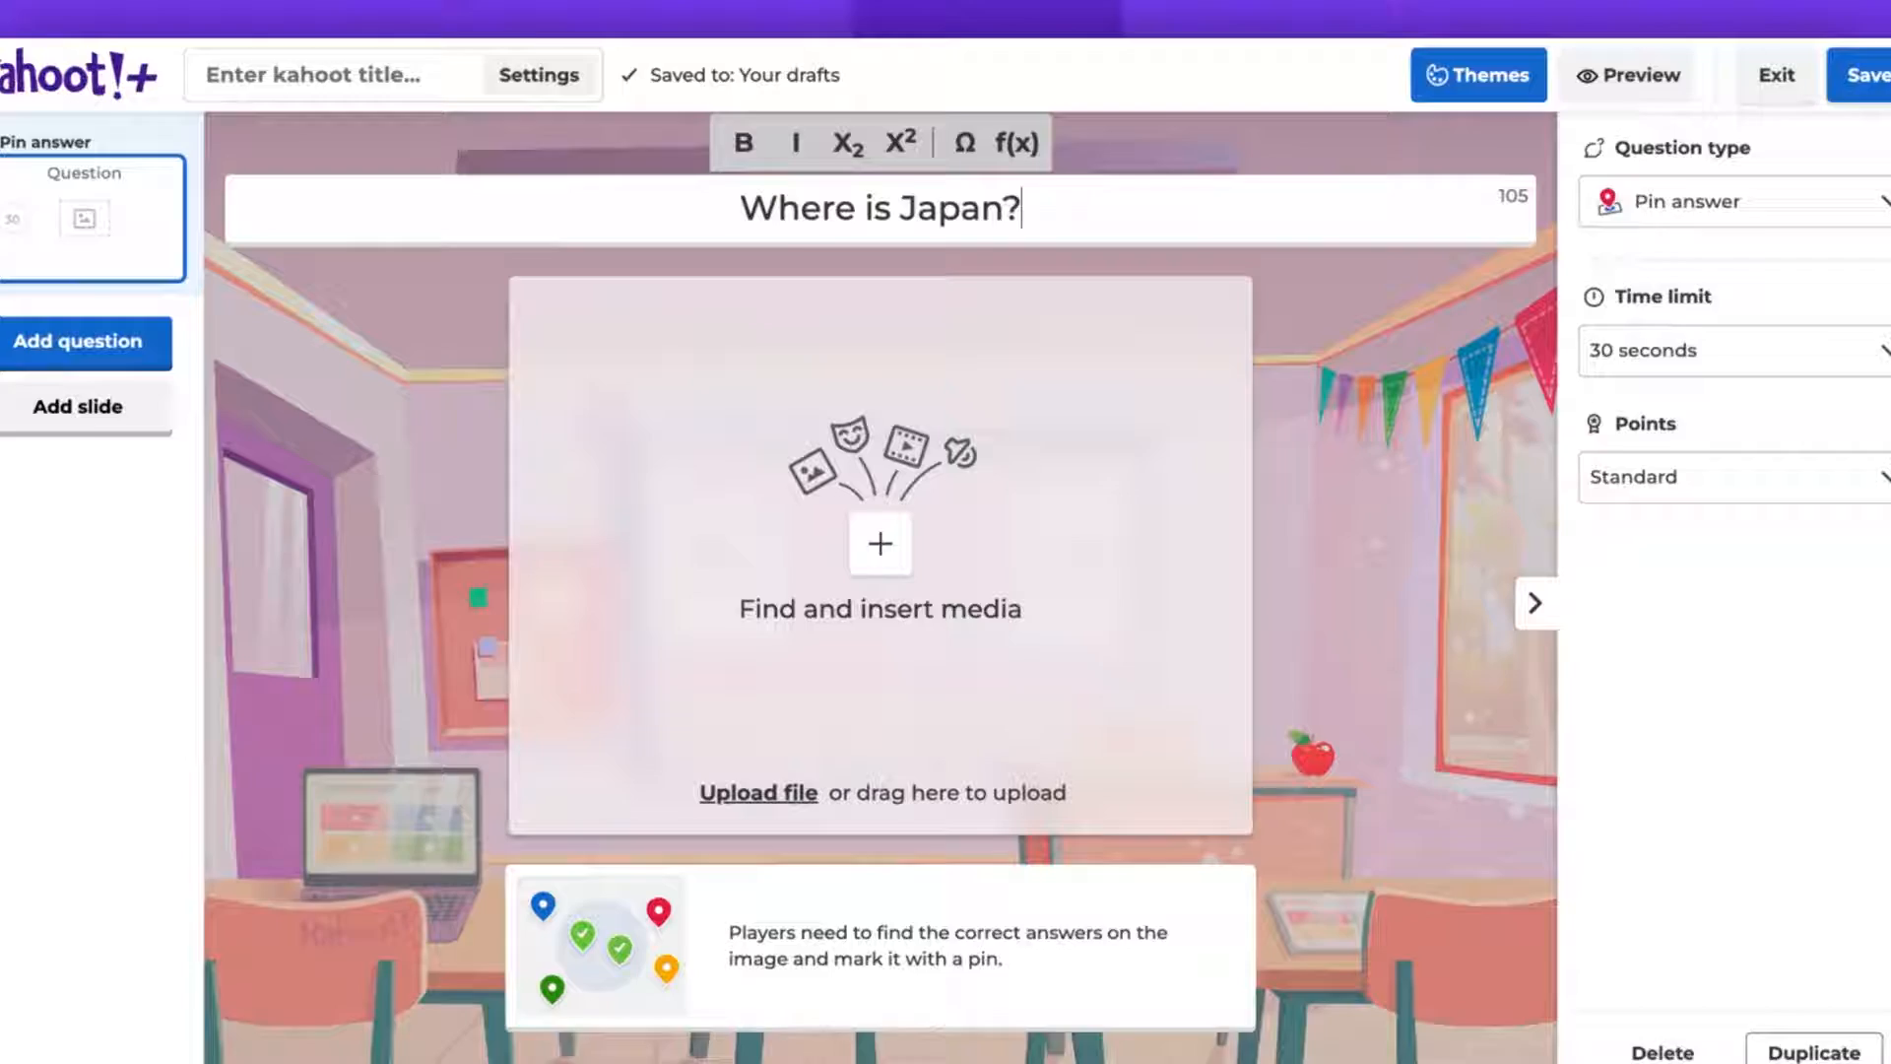
Search Getty Images for 'World map' and insert the blue world map as question media.
{"action": "left_click", "coordinate": [879, 544]}
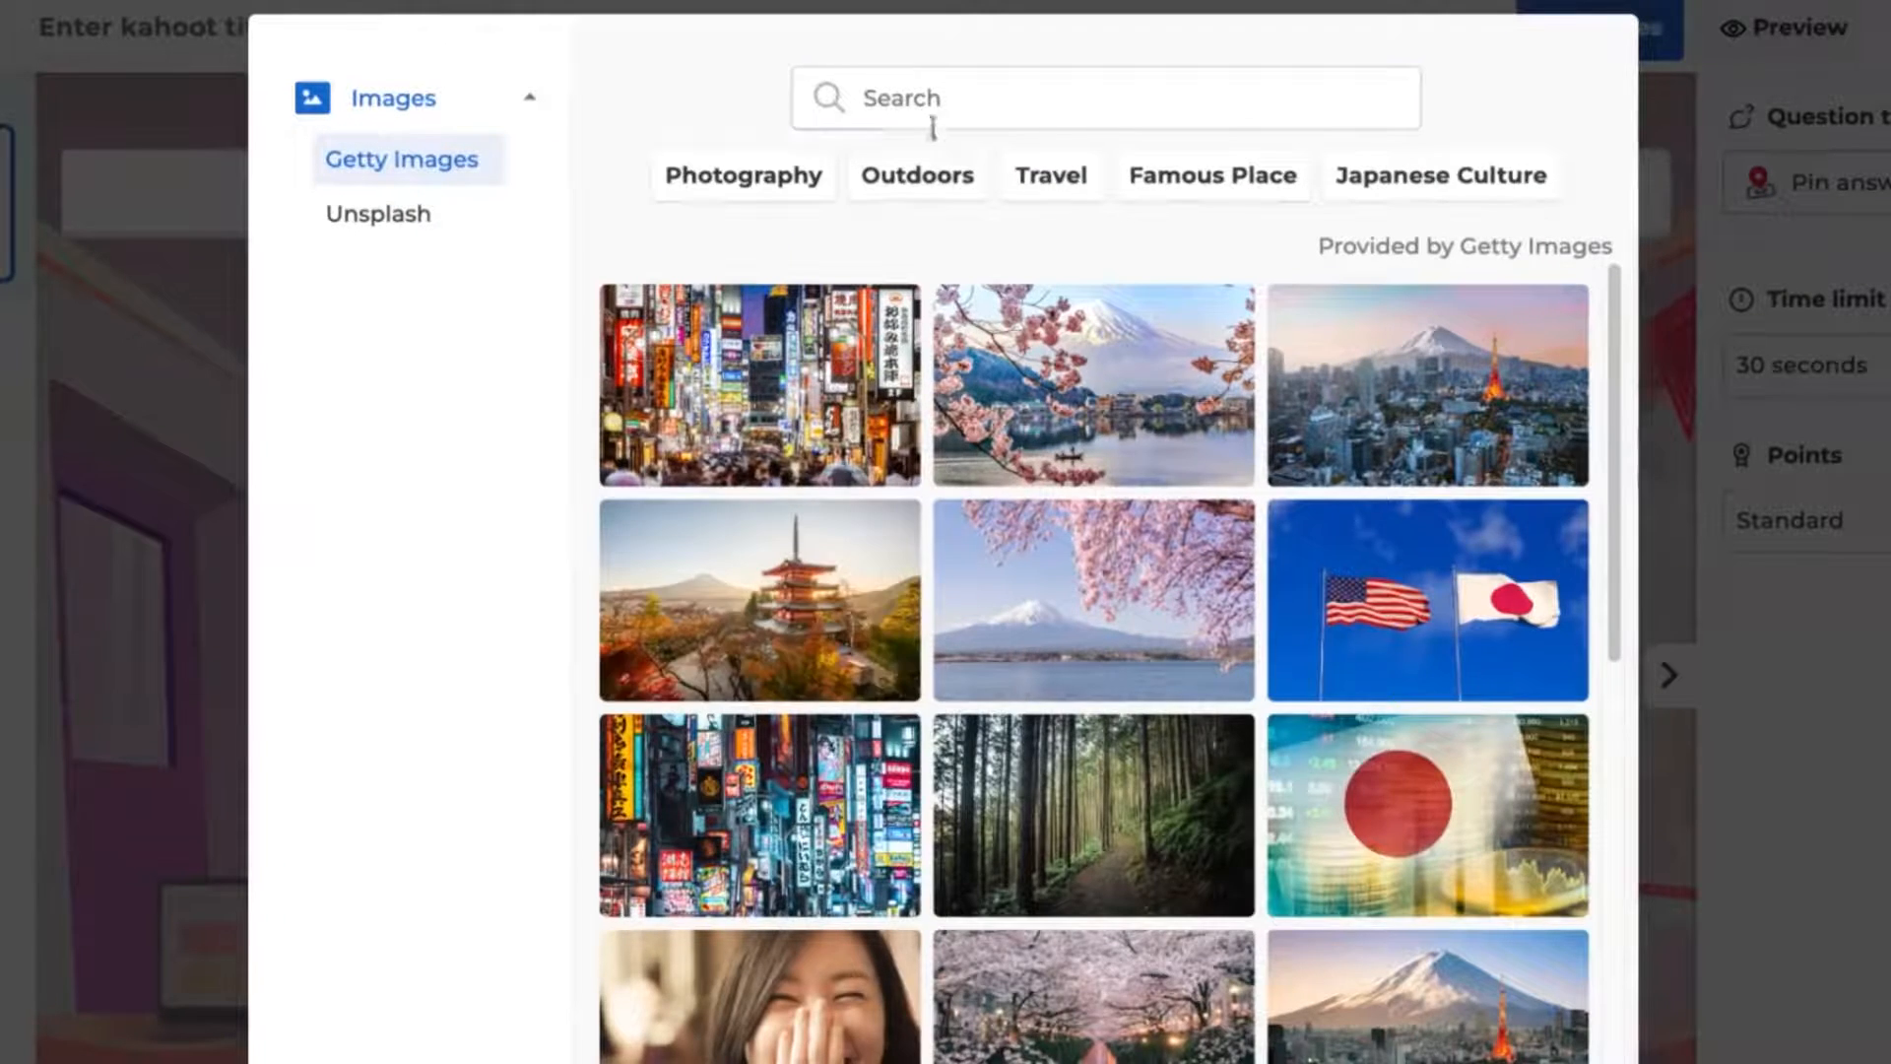
{"action": "type", "text": "World map"}
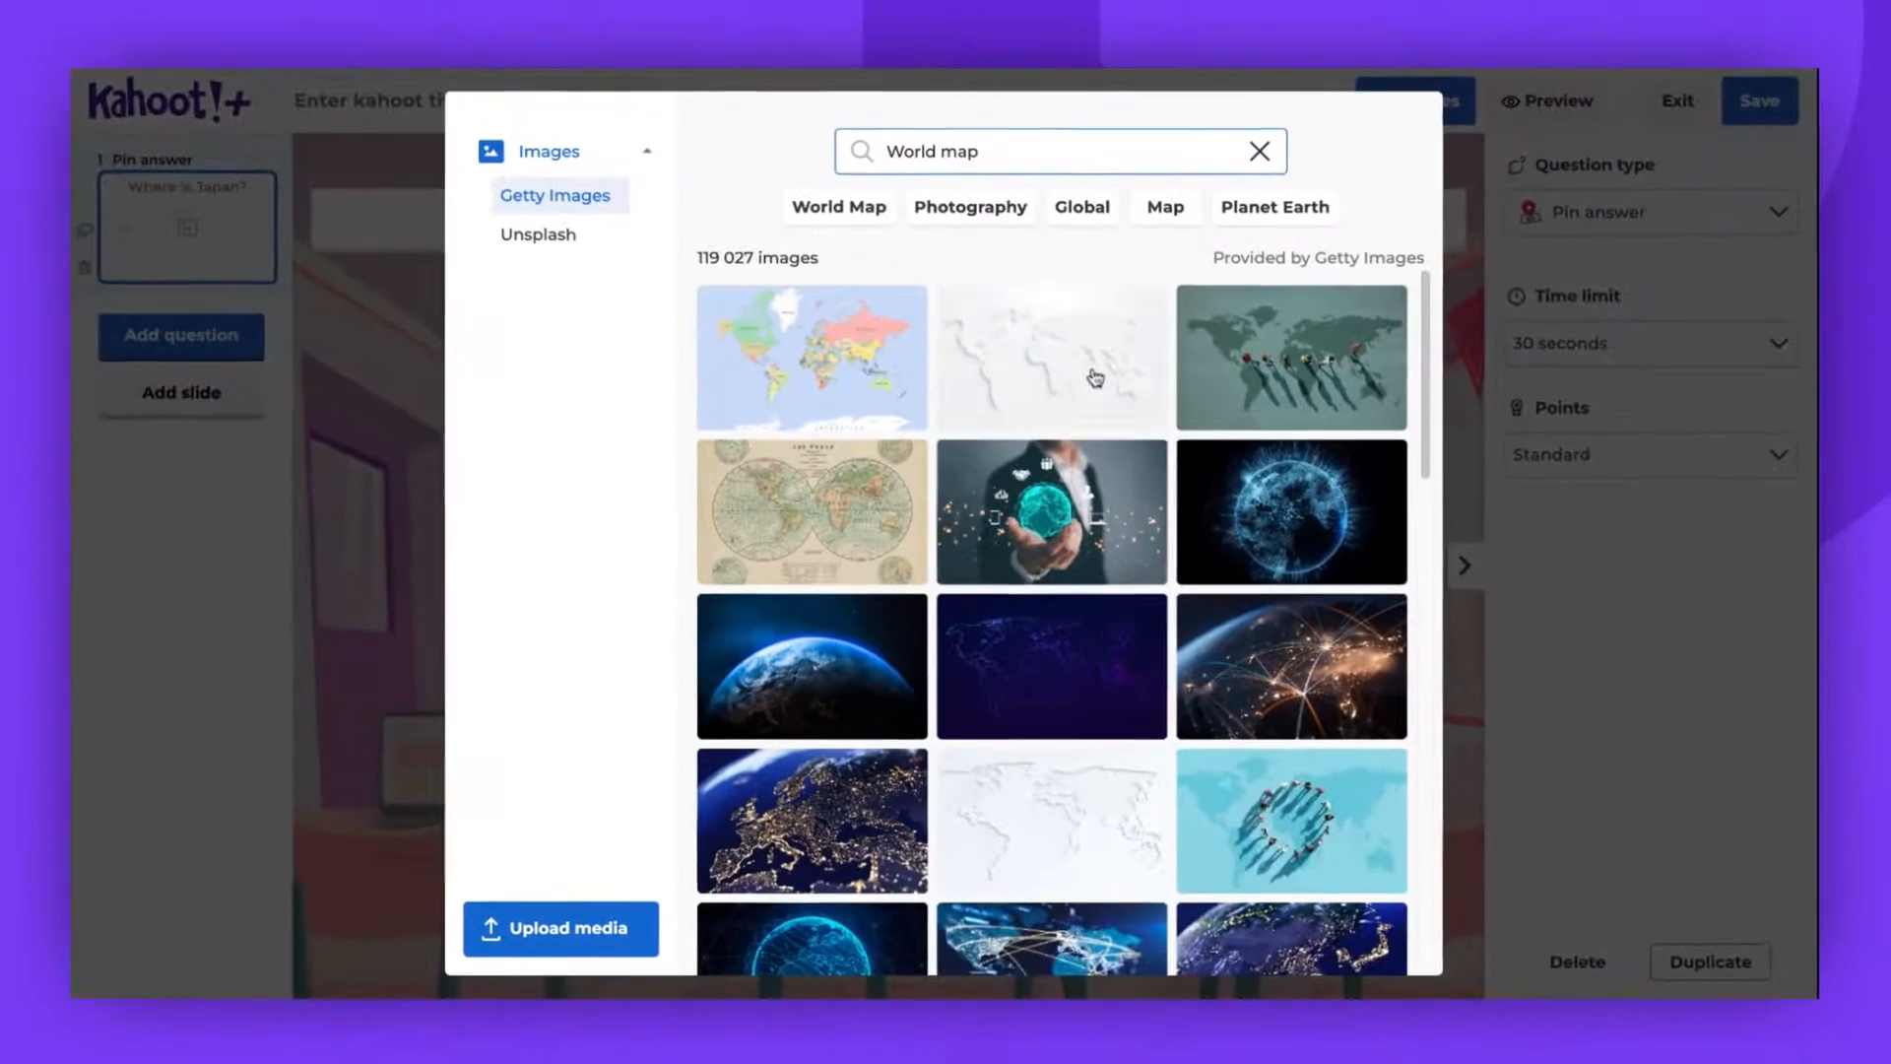
{"action": "left_click", "coordinate": [812, 356]}
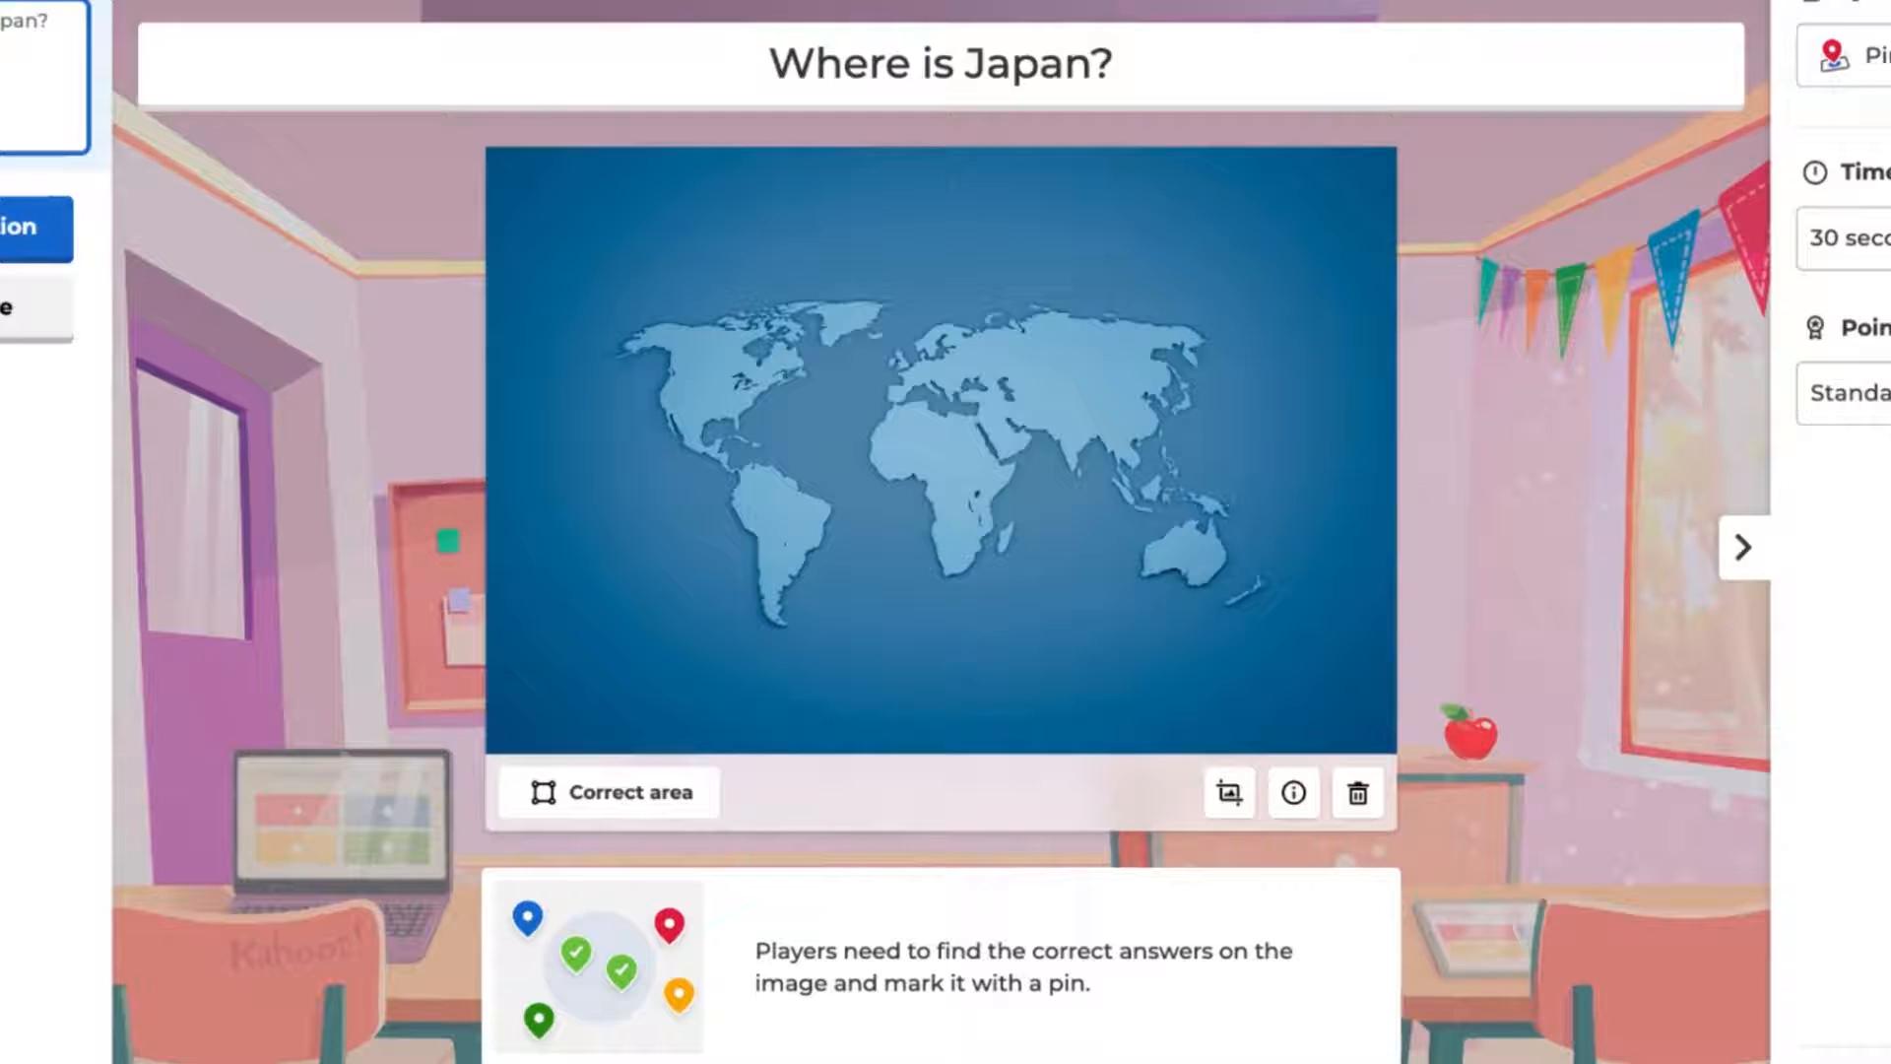
Draw a freeform correct-answer area around Japan on the map and save it.
{"action": "left_click", "coordinate": [607, 792]}
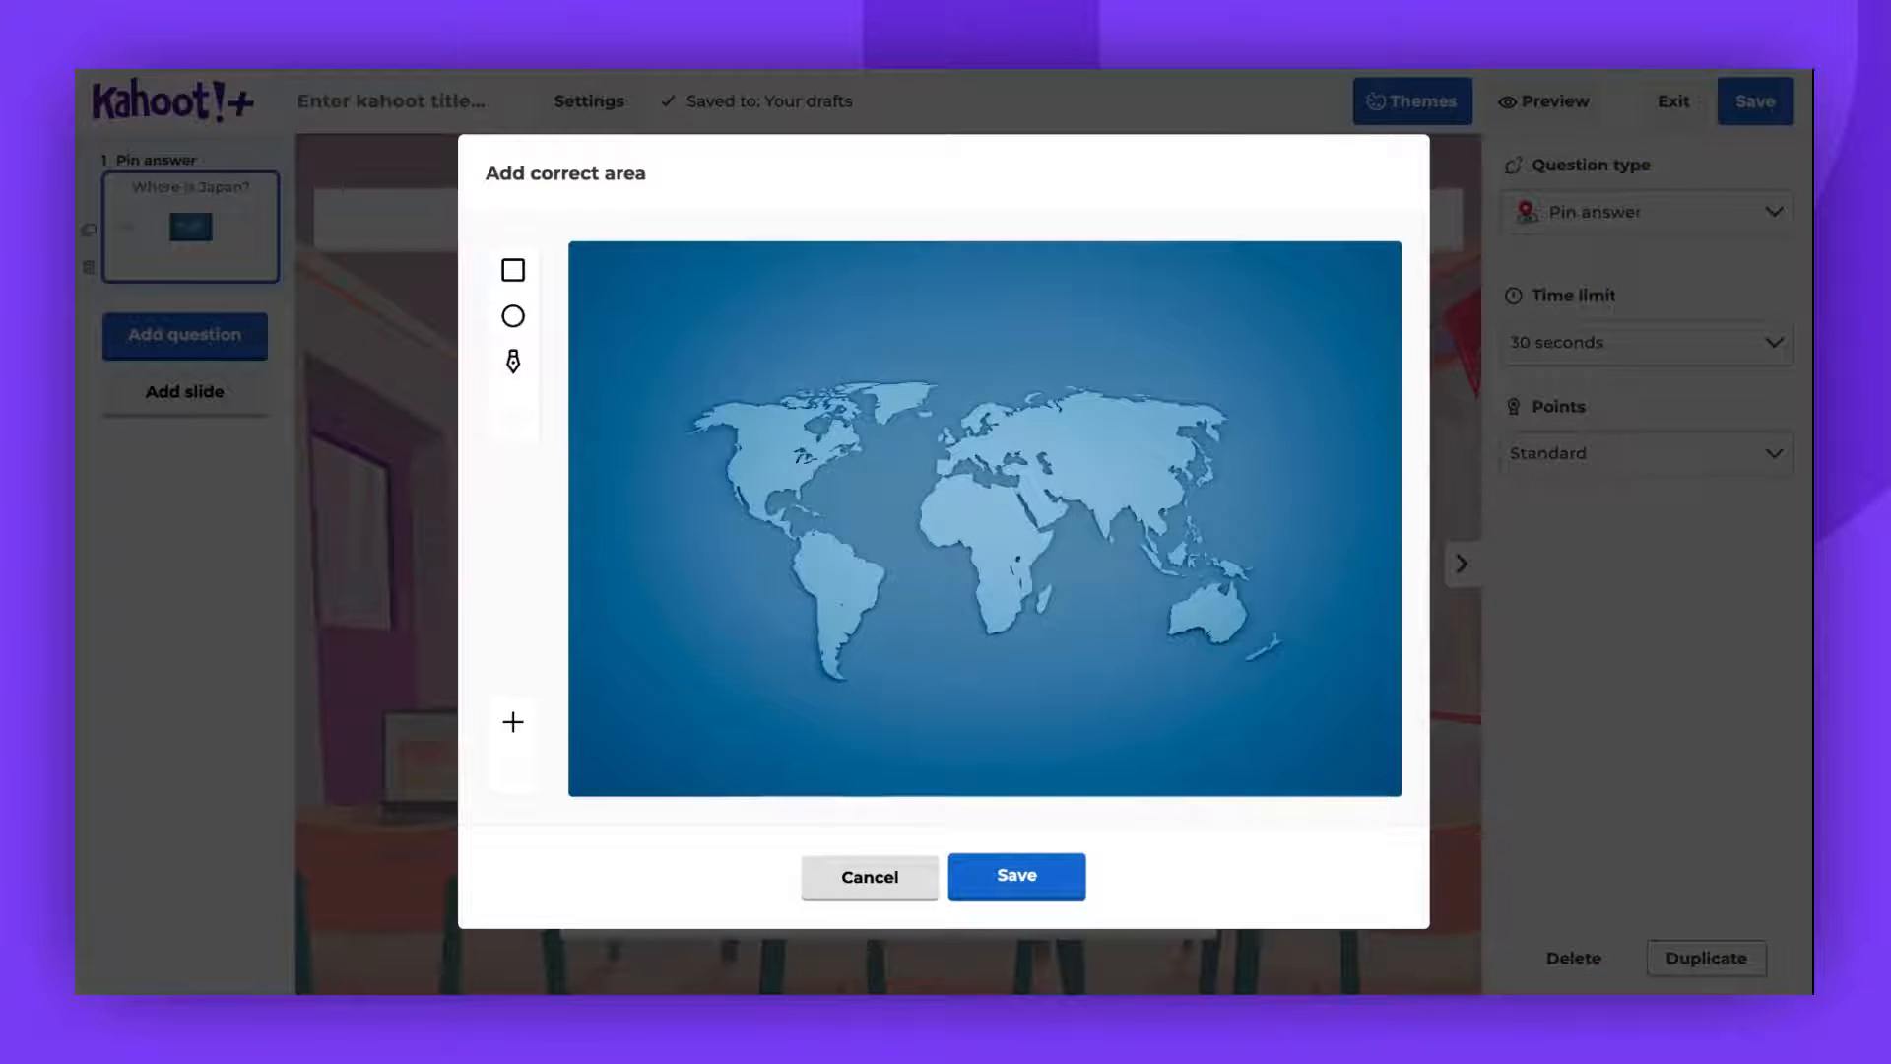
{"action": "left_click", "coordinate": [512, 362]}
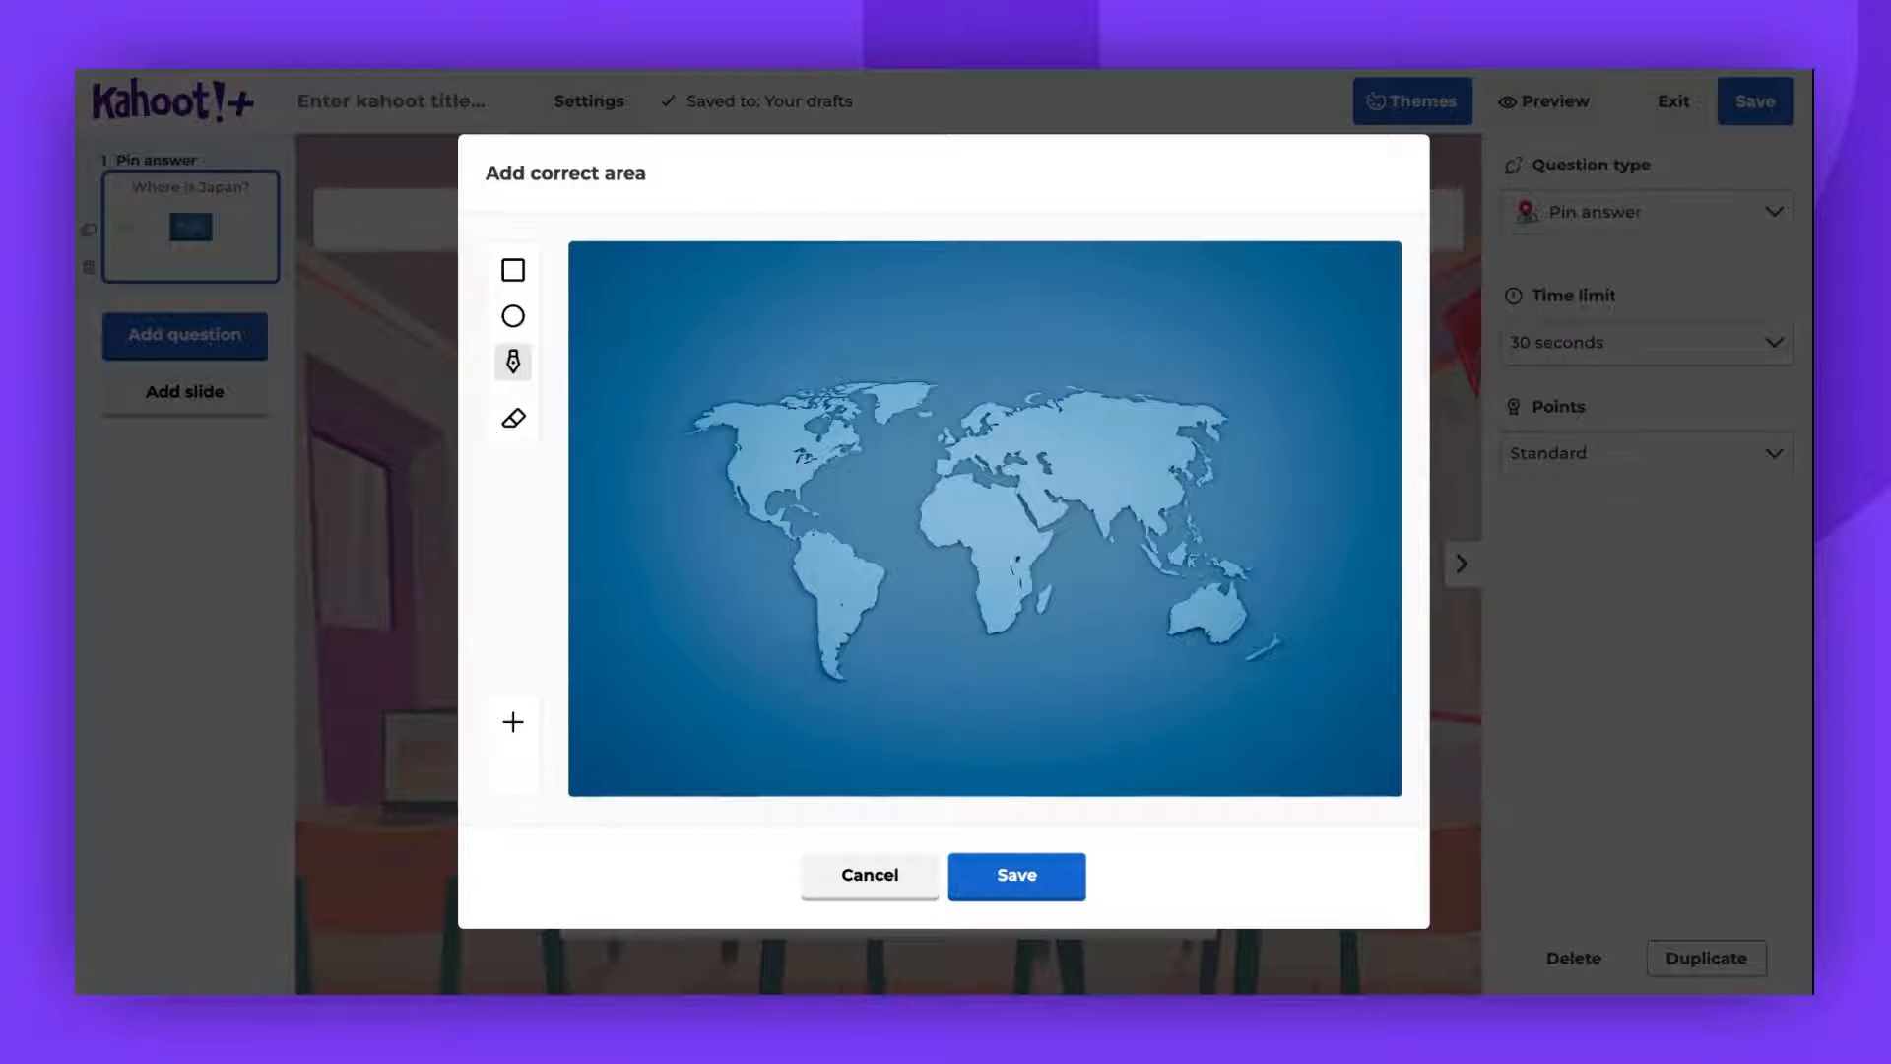
{"action": "left_click", "coordinate": [1217, 469]}
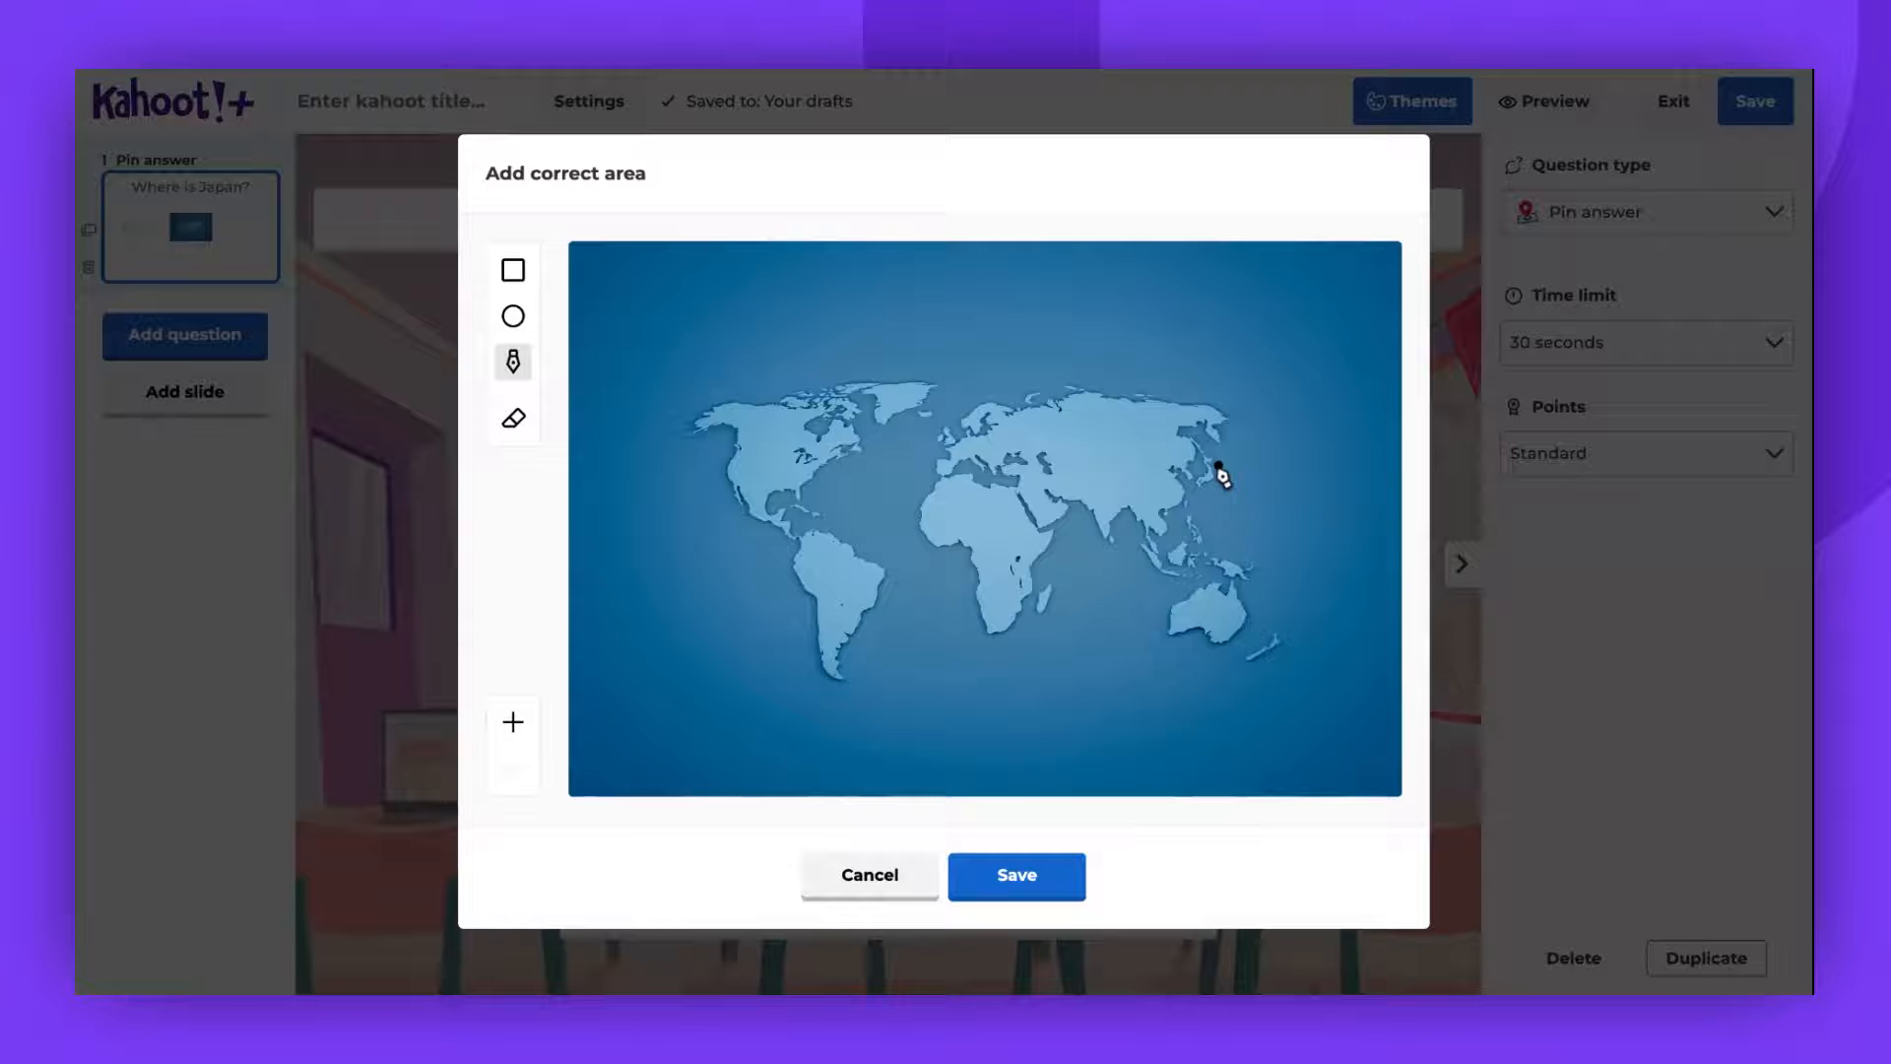
{"action": "left_click", "coordinate": [512, 721]}
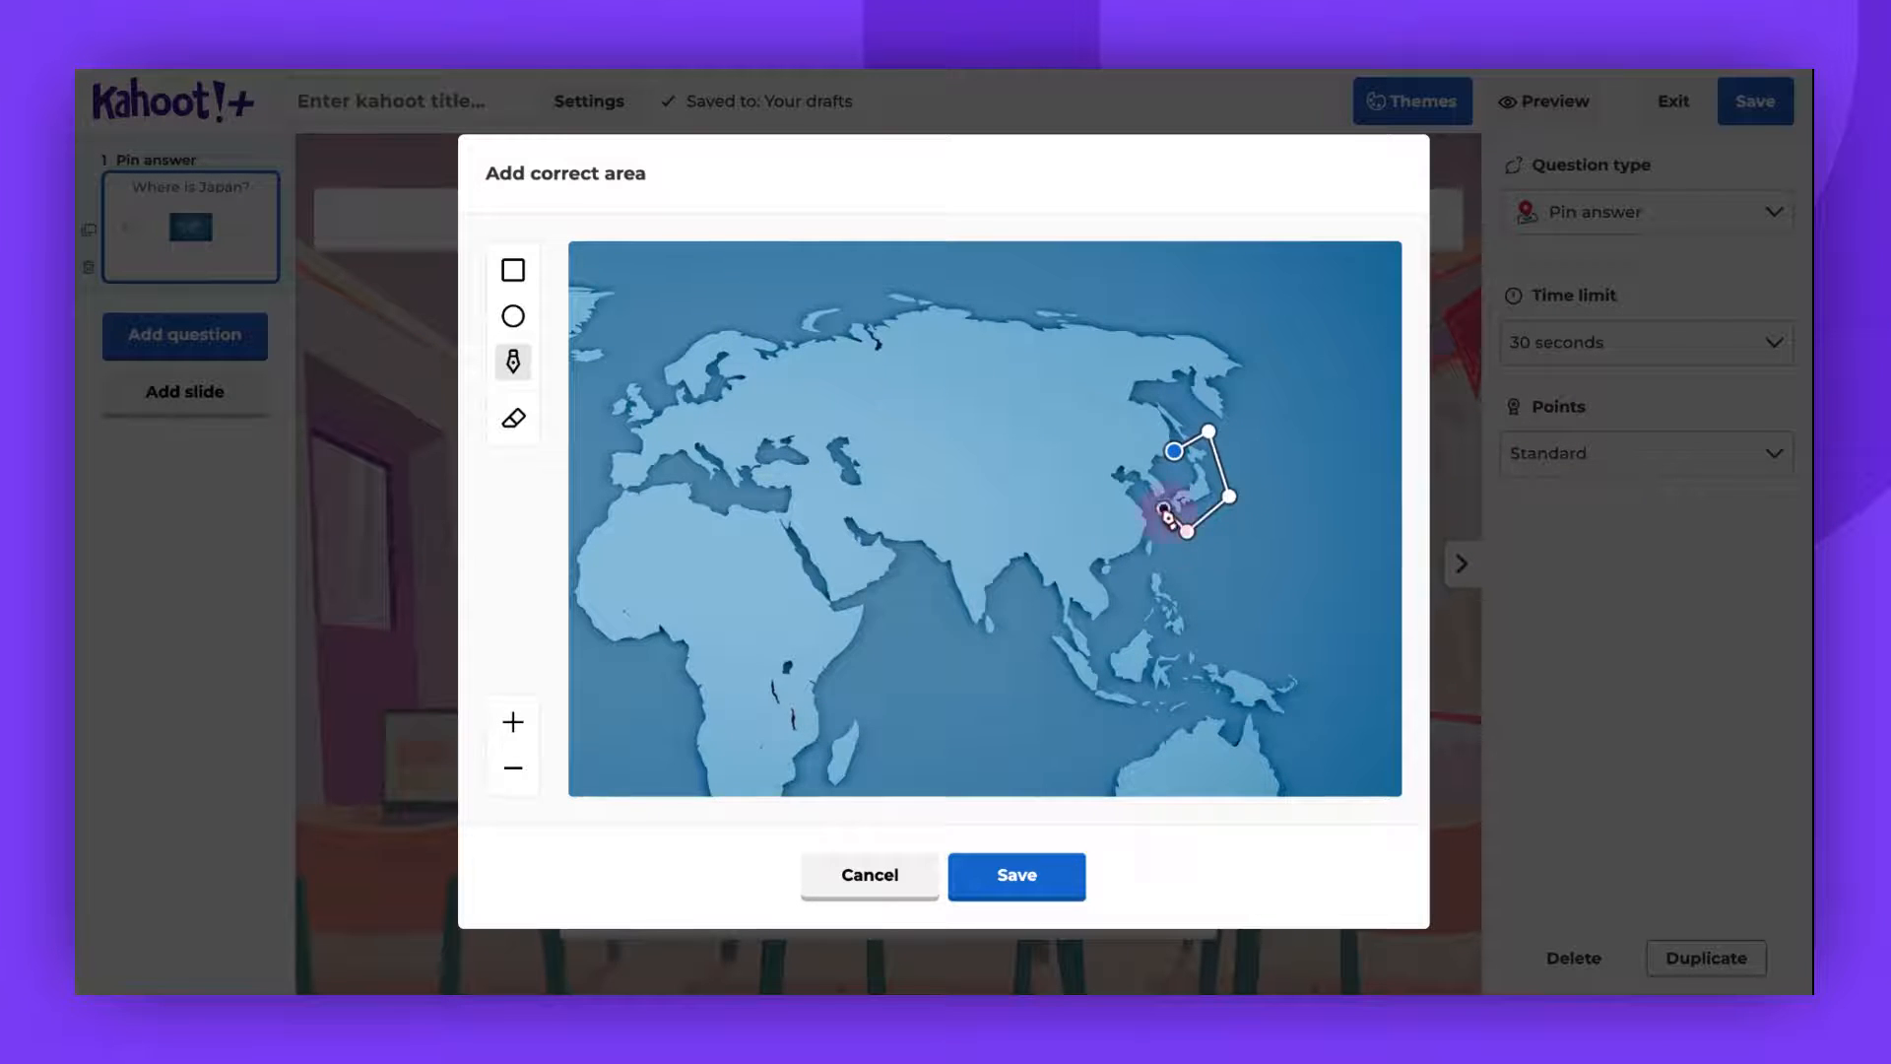
{"action": "left_click", "coordinate": [1017, 875]}
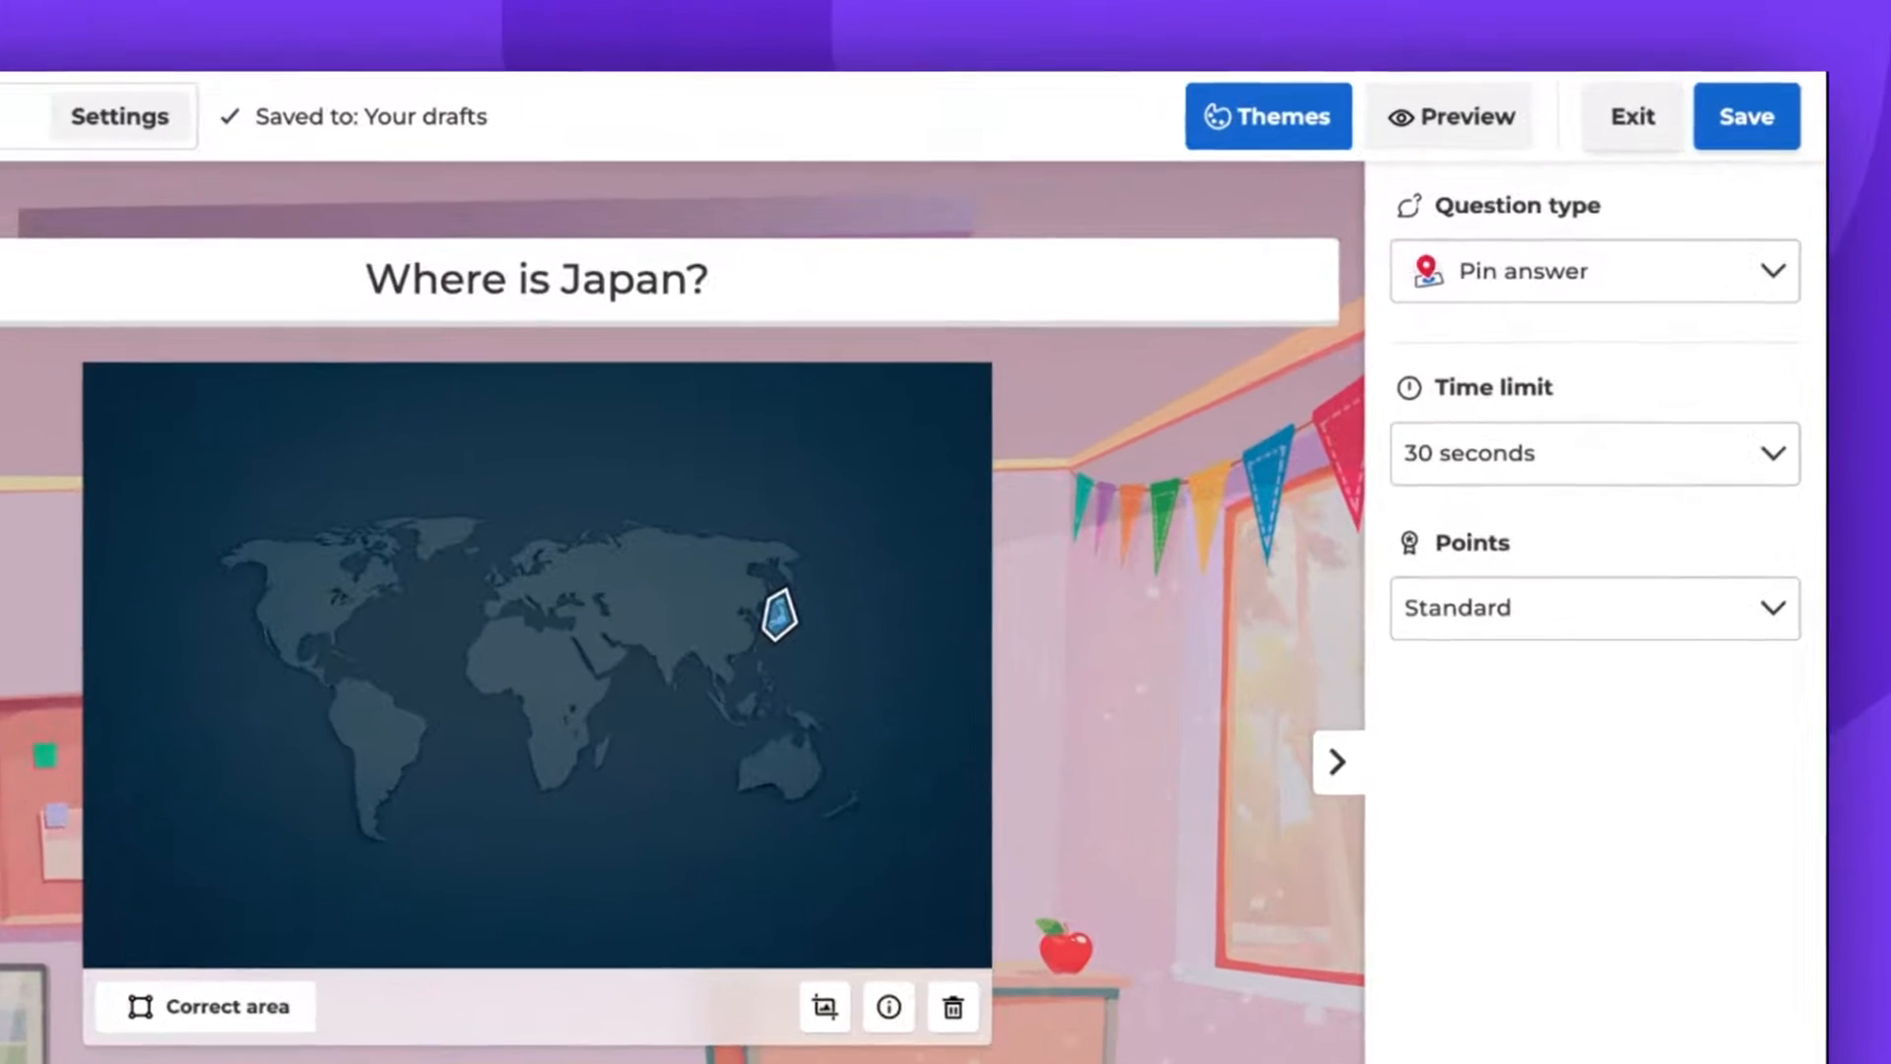
Set the time limit to 1 minute and the points to Double points.
{"action": "left_click", "coordinate": [1594, 453]}
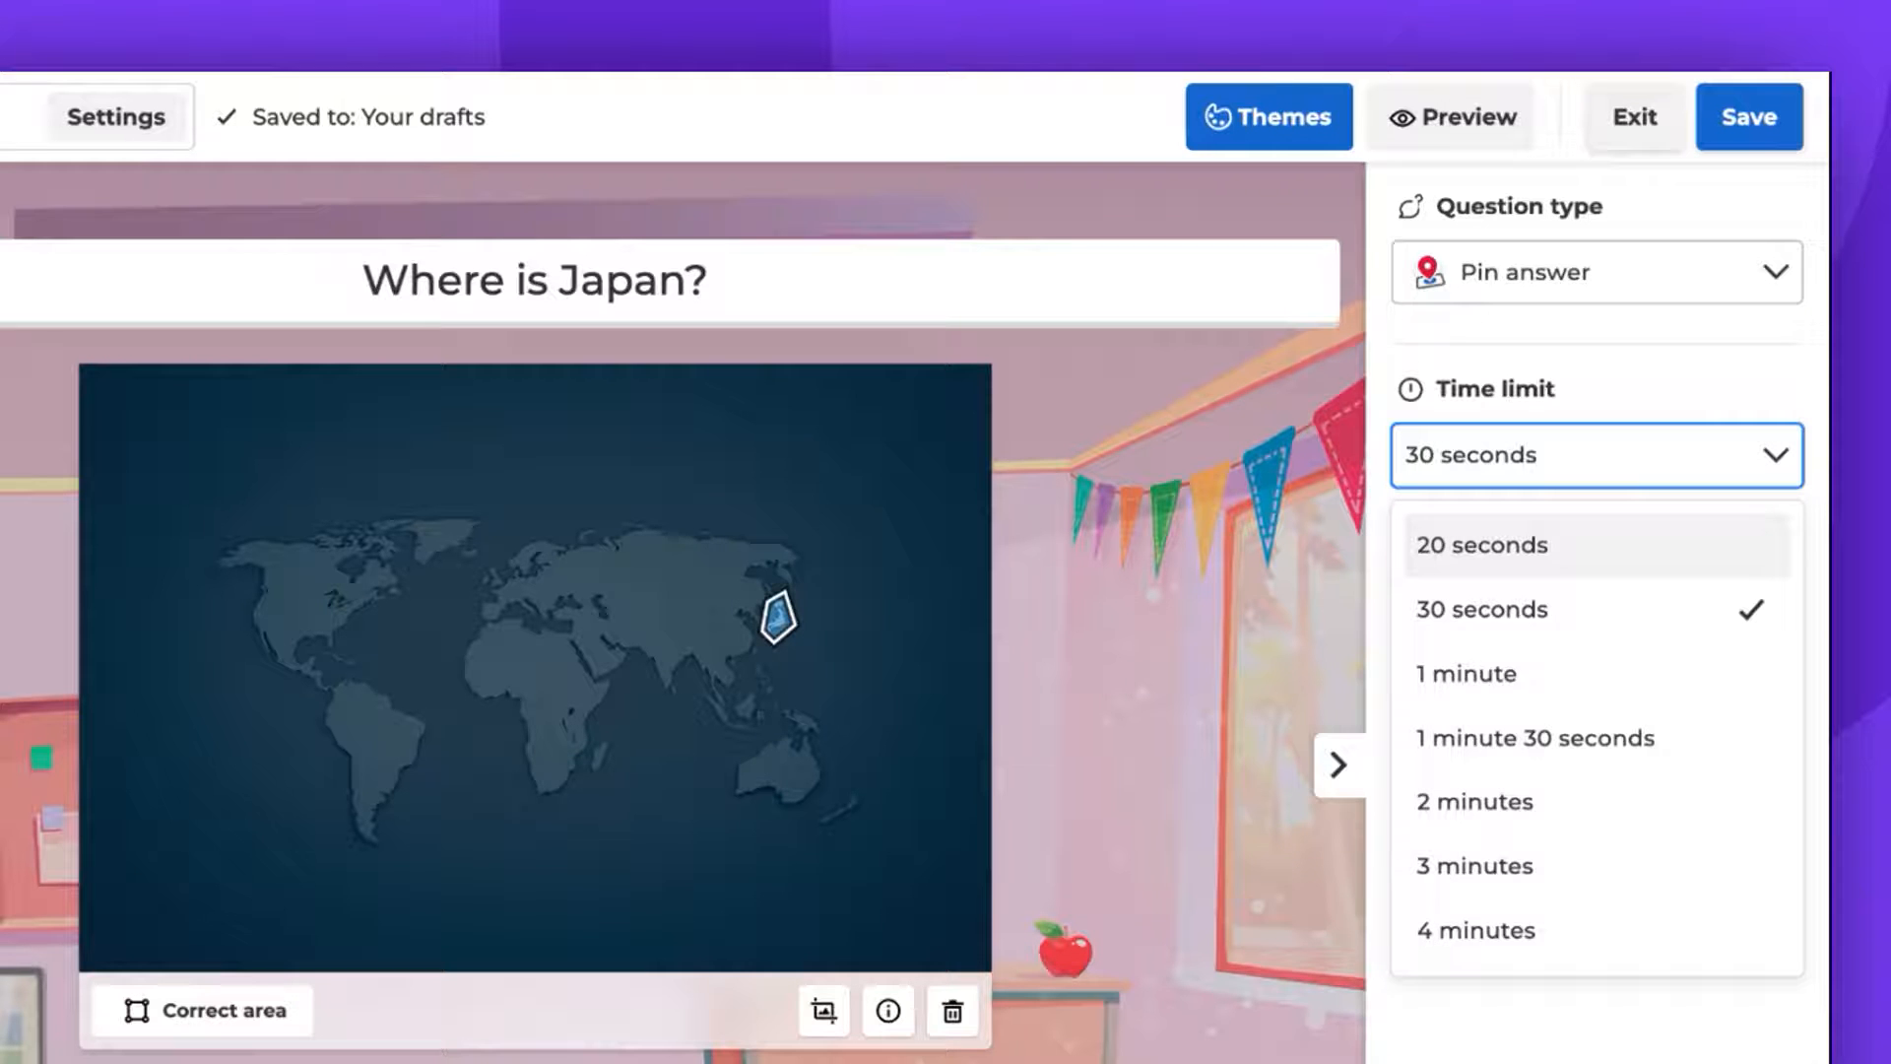
{"action": "mouse_move", "coordinate": [1576, 686]}
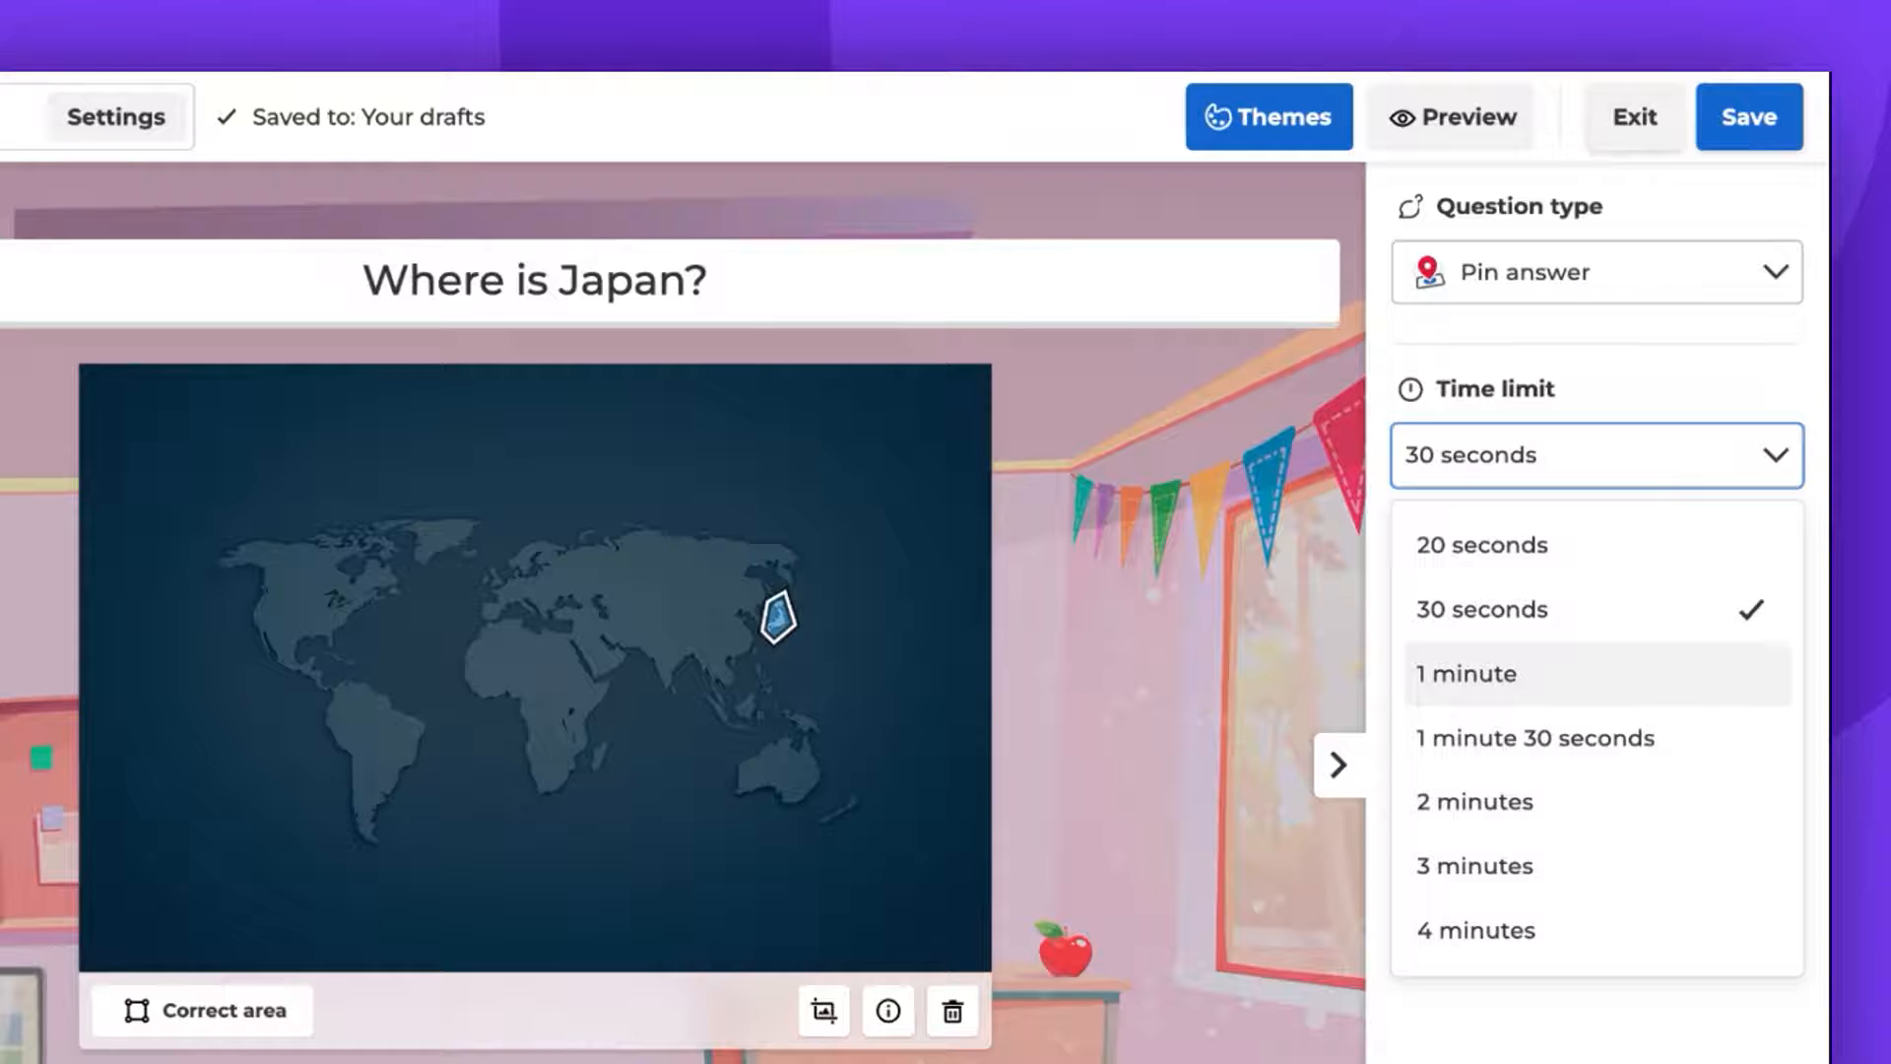
{"action": "left_click", "coordinate": [1466, 674]}
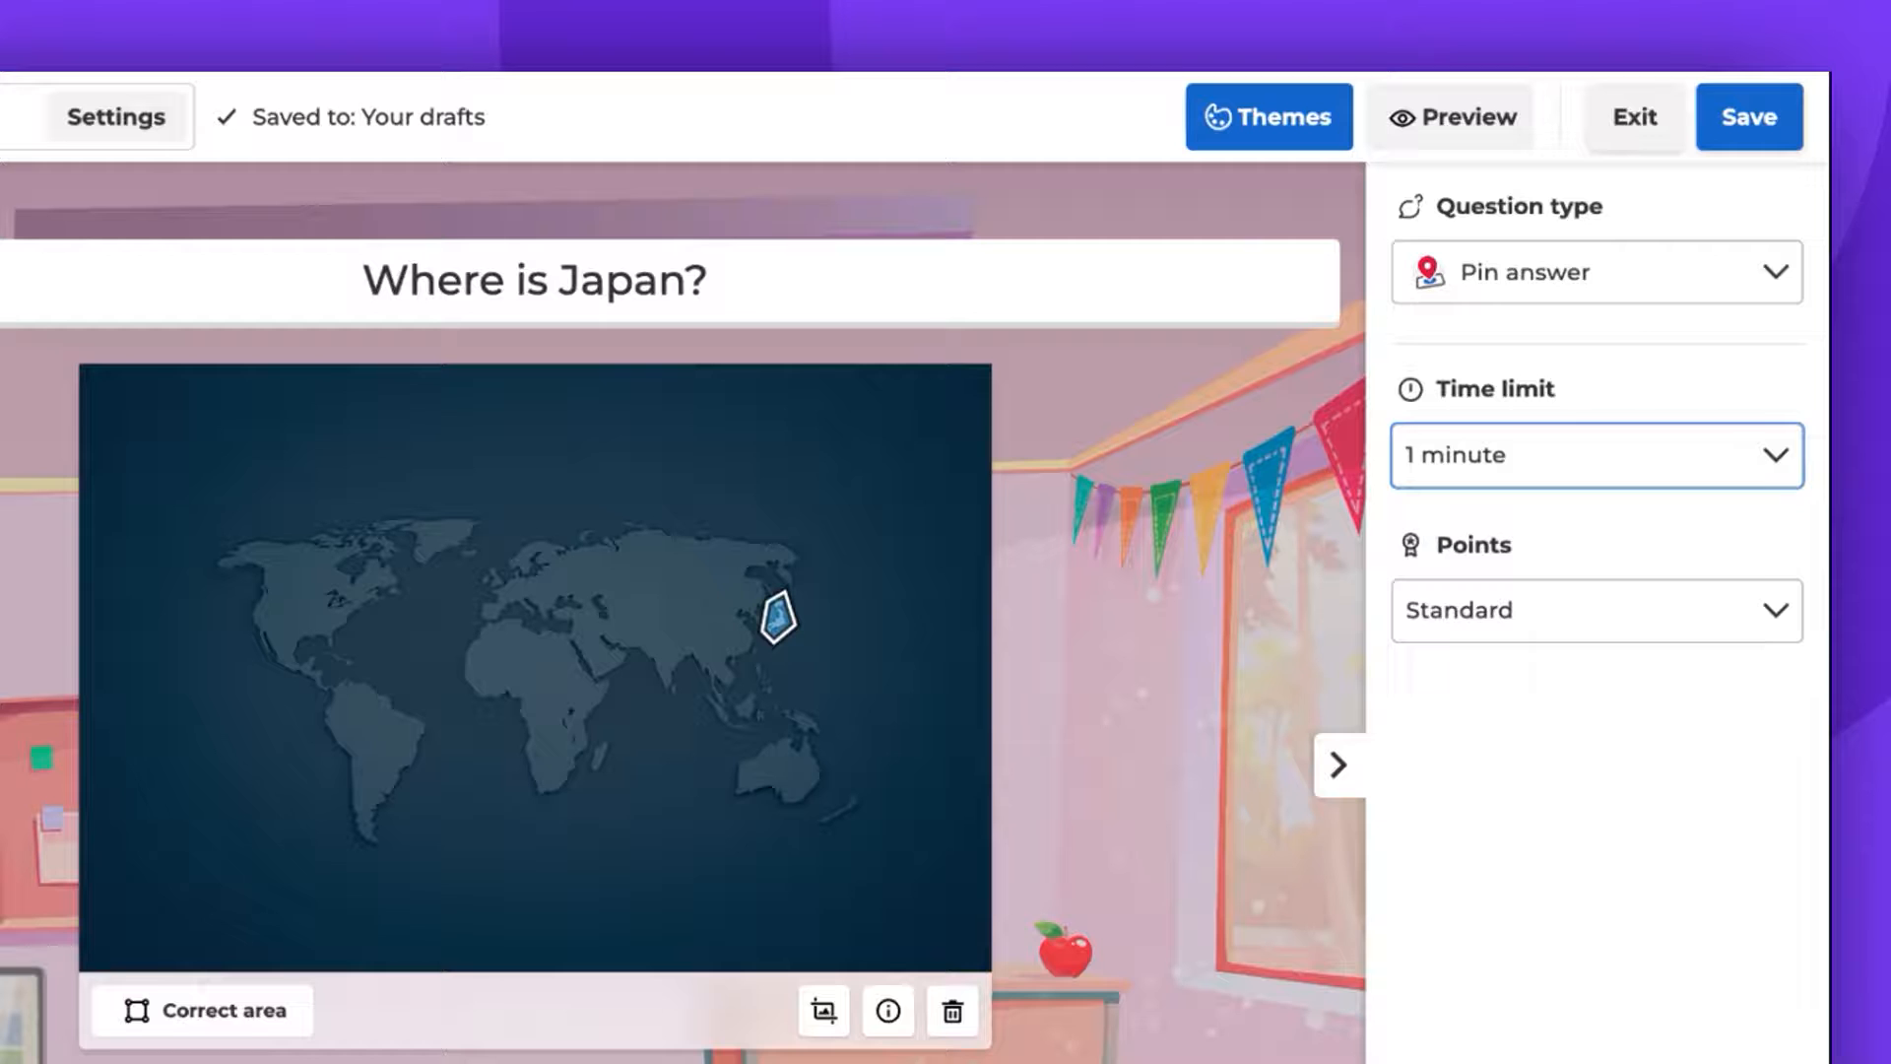
{"action": "left_click", "coordinate": [1596, 611]}
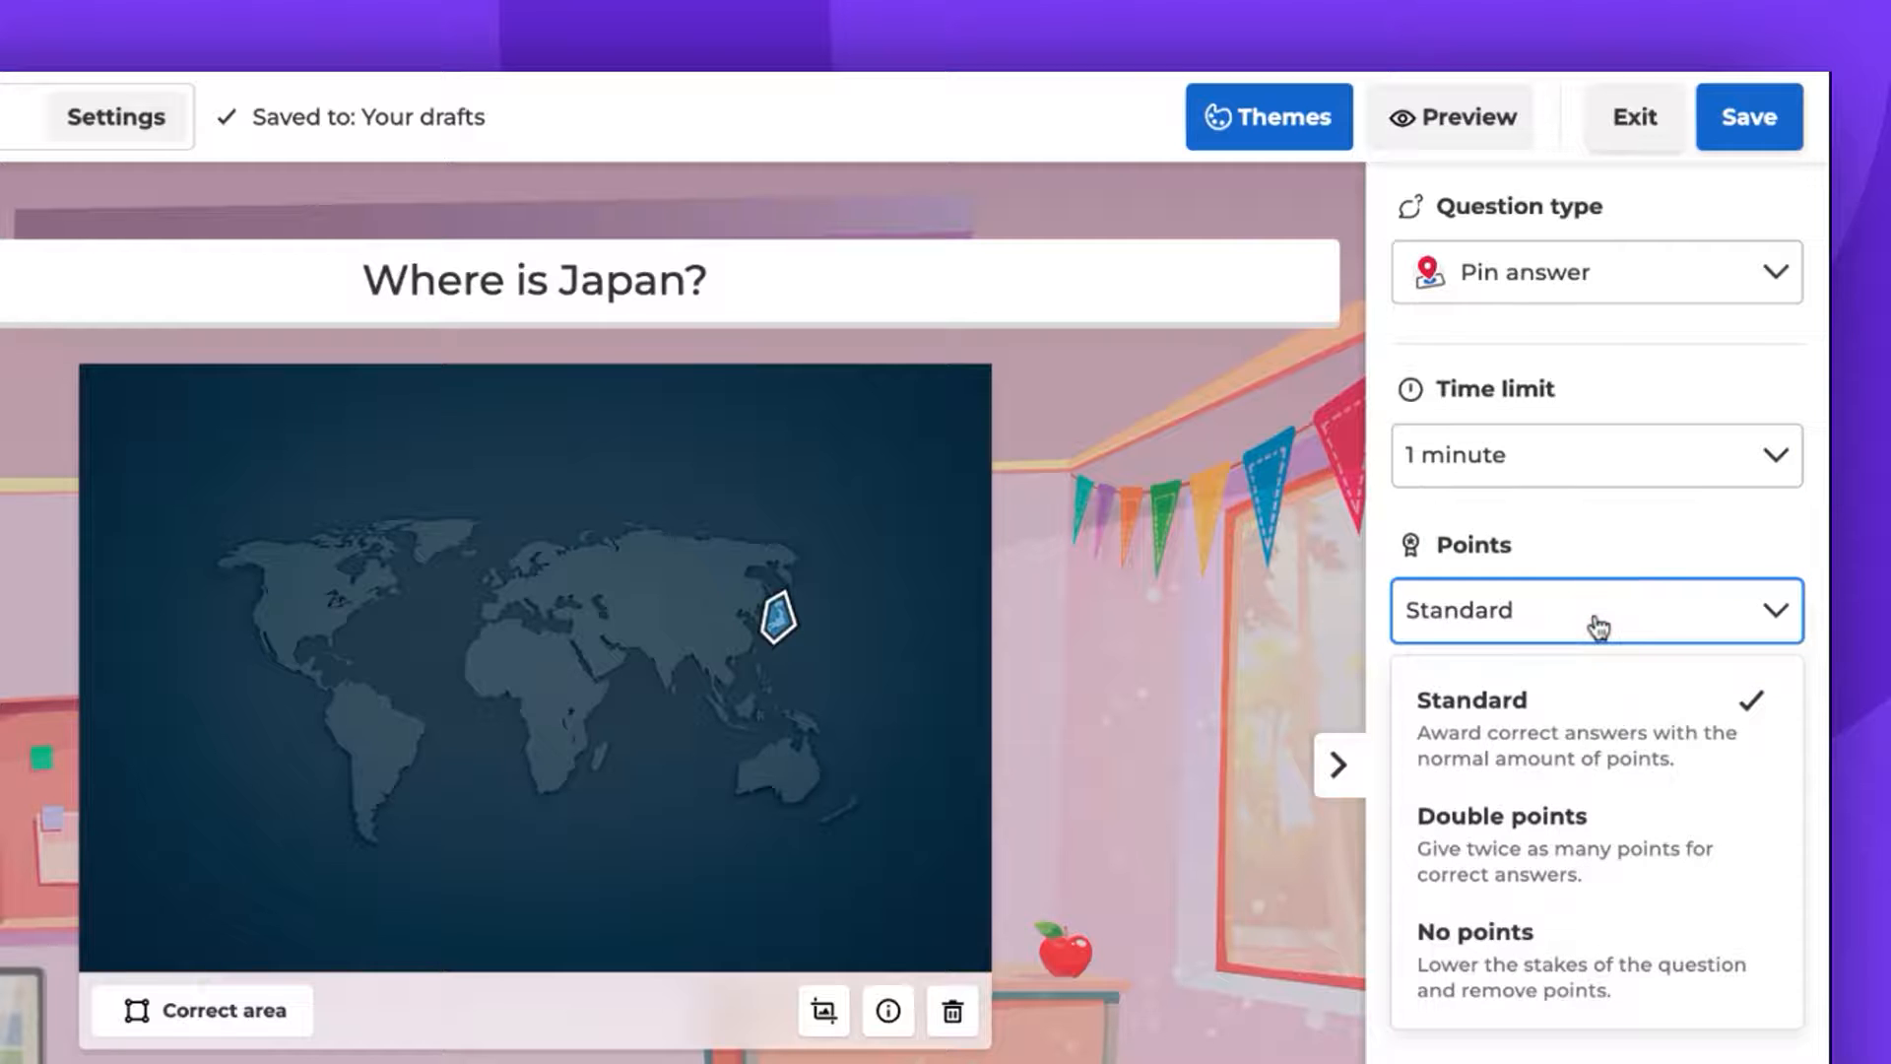
{"action": "mouse_move", "coordinate": [1578, 916]}
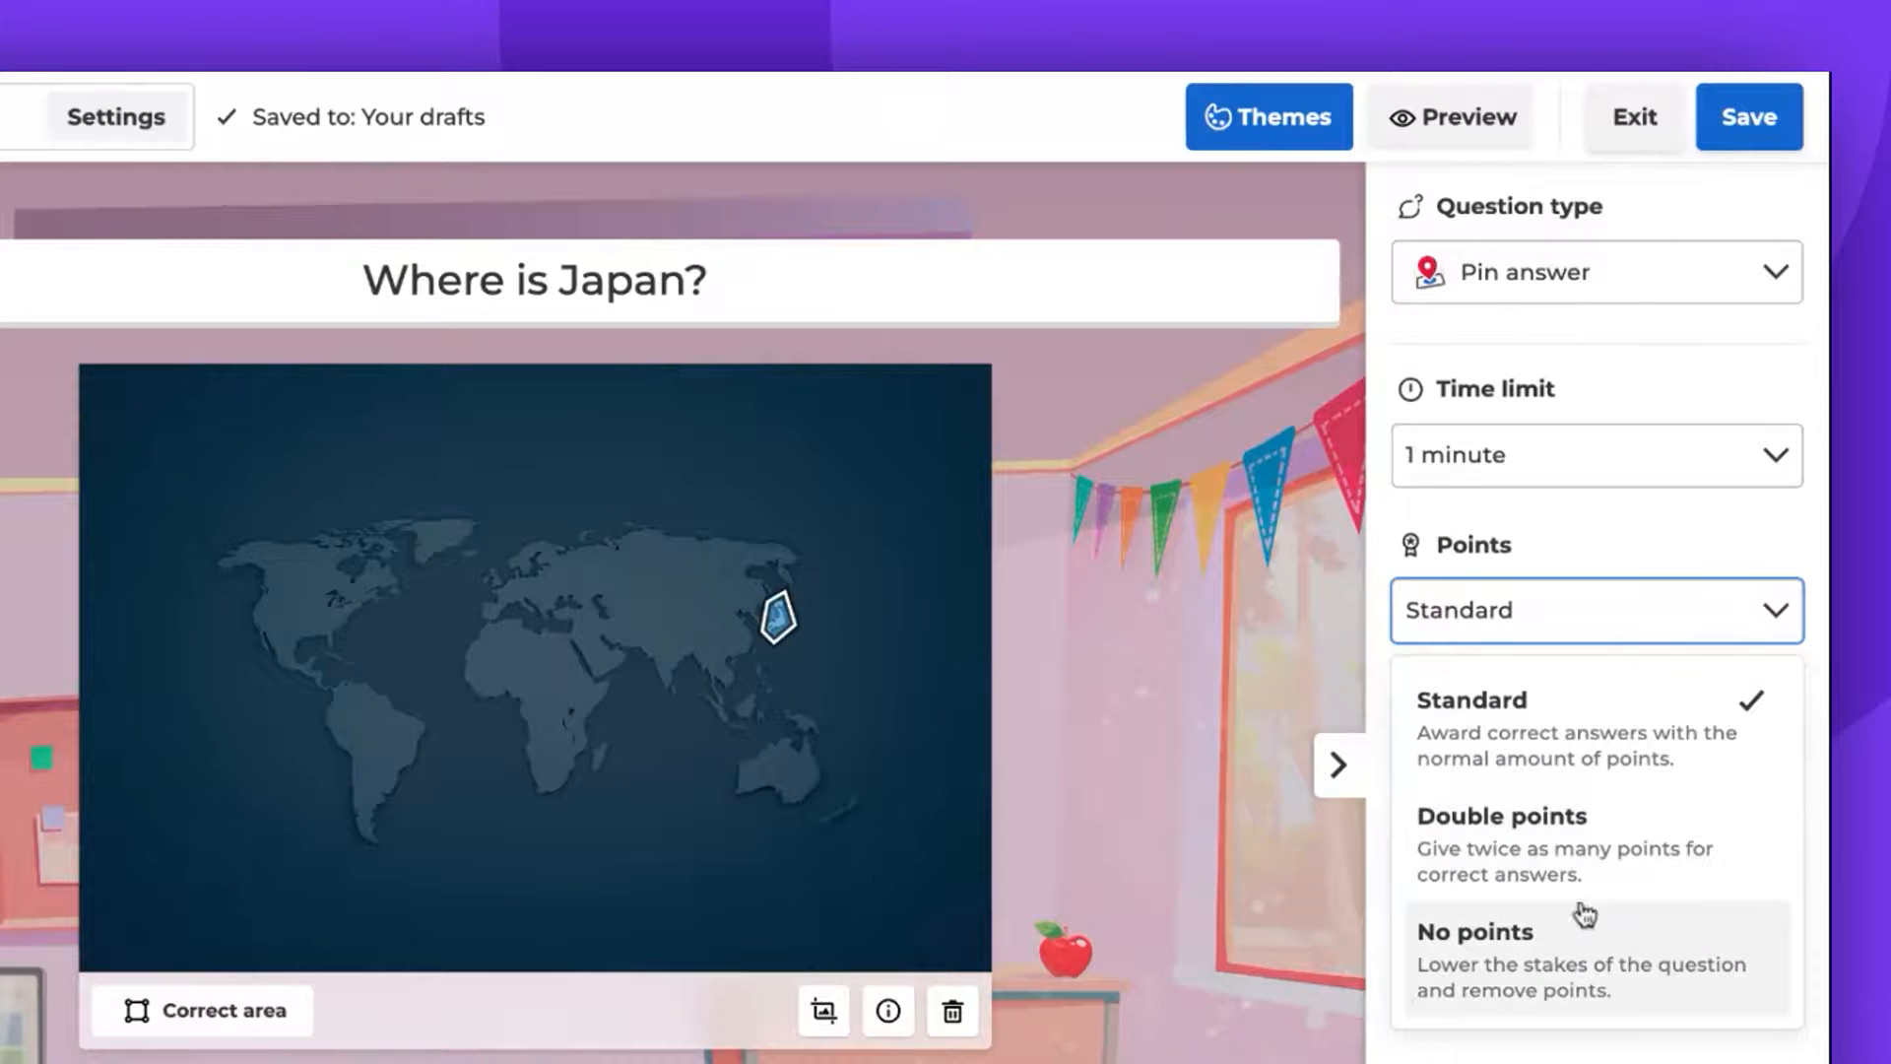
{"action": "left_click", "coordinate": [1501, 829]}
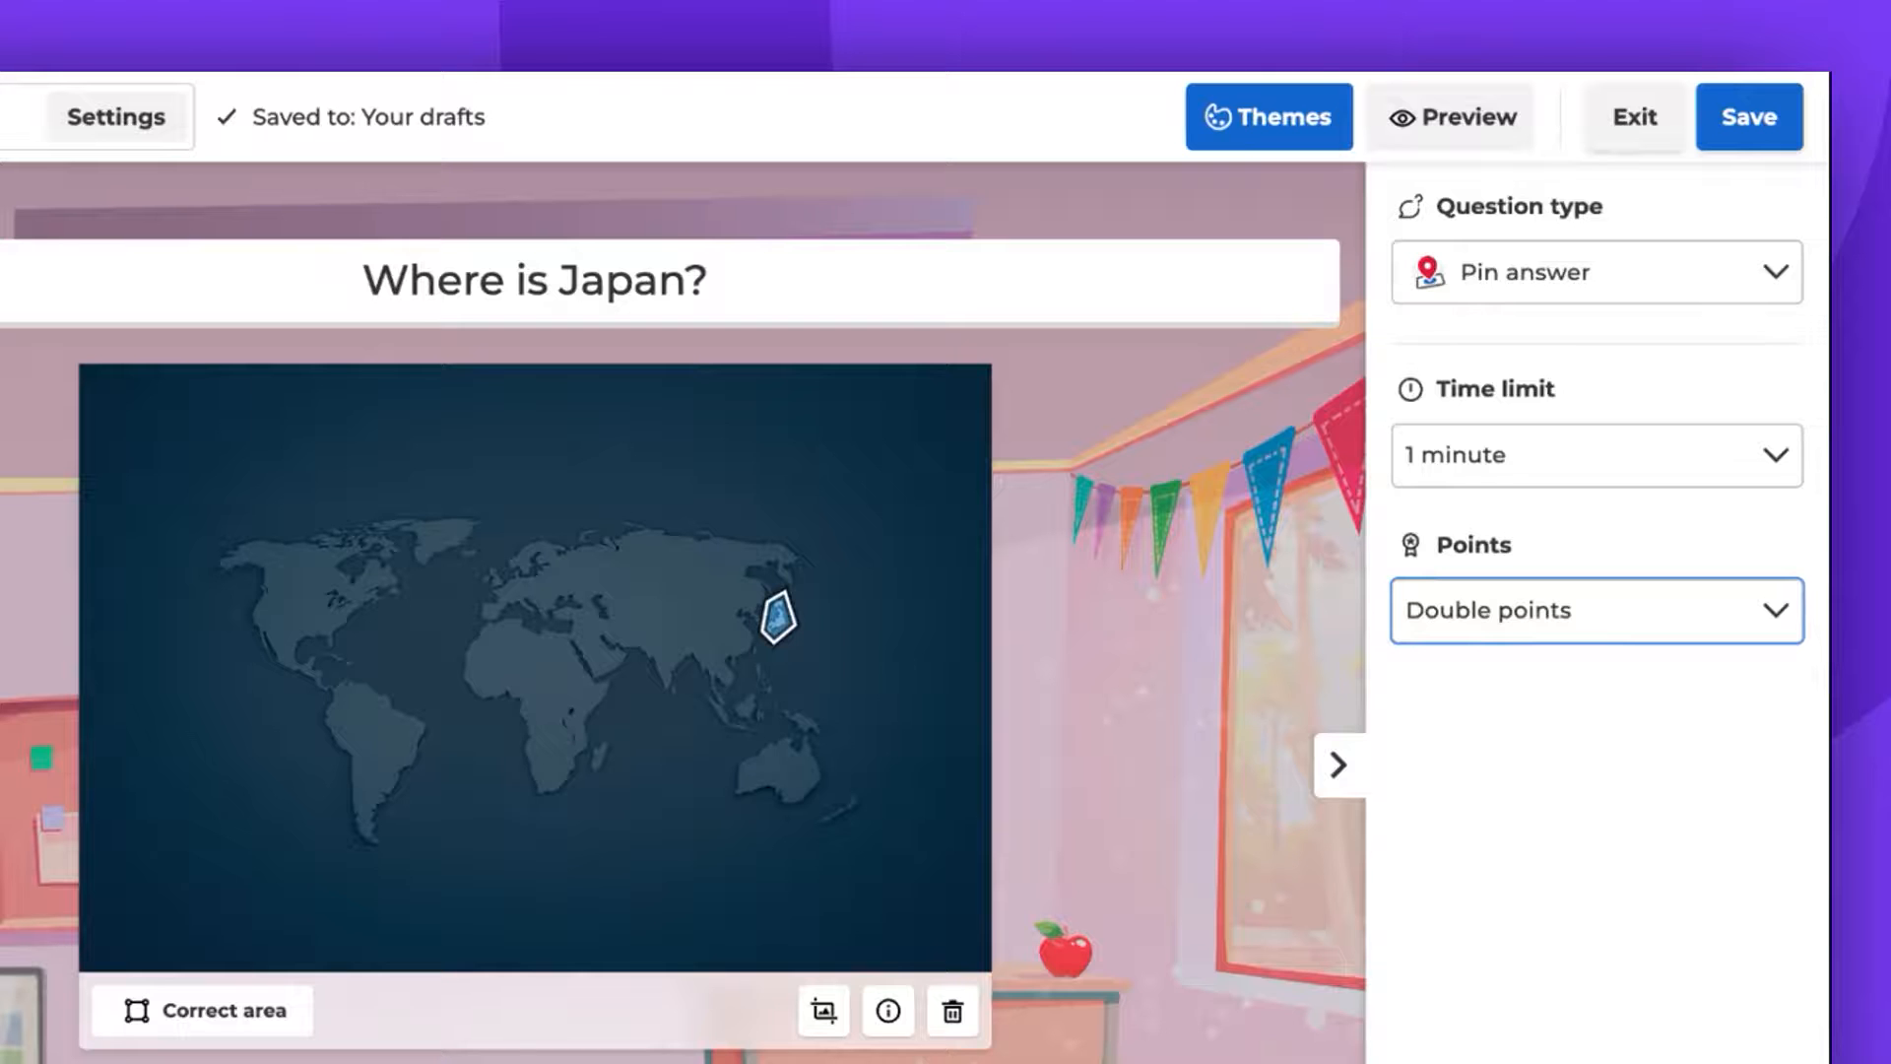
Save the kahoot with the title 'Where is Japan?'.
{"action": "left_click", "coordinate": [1750, 117]}
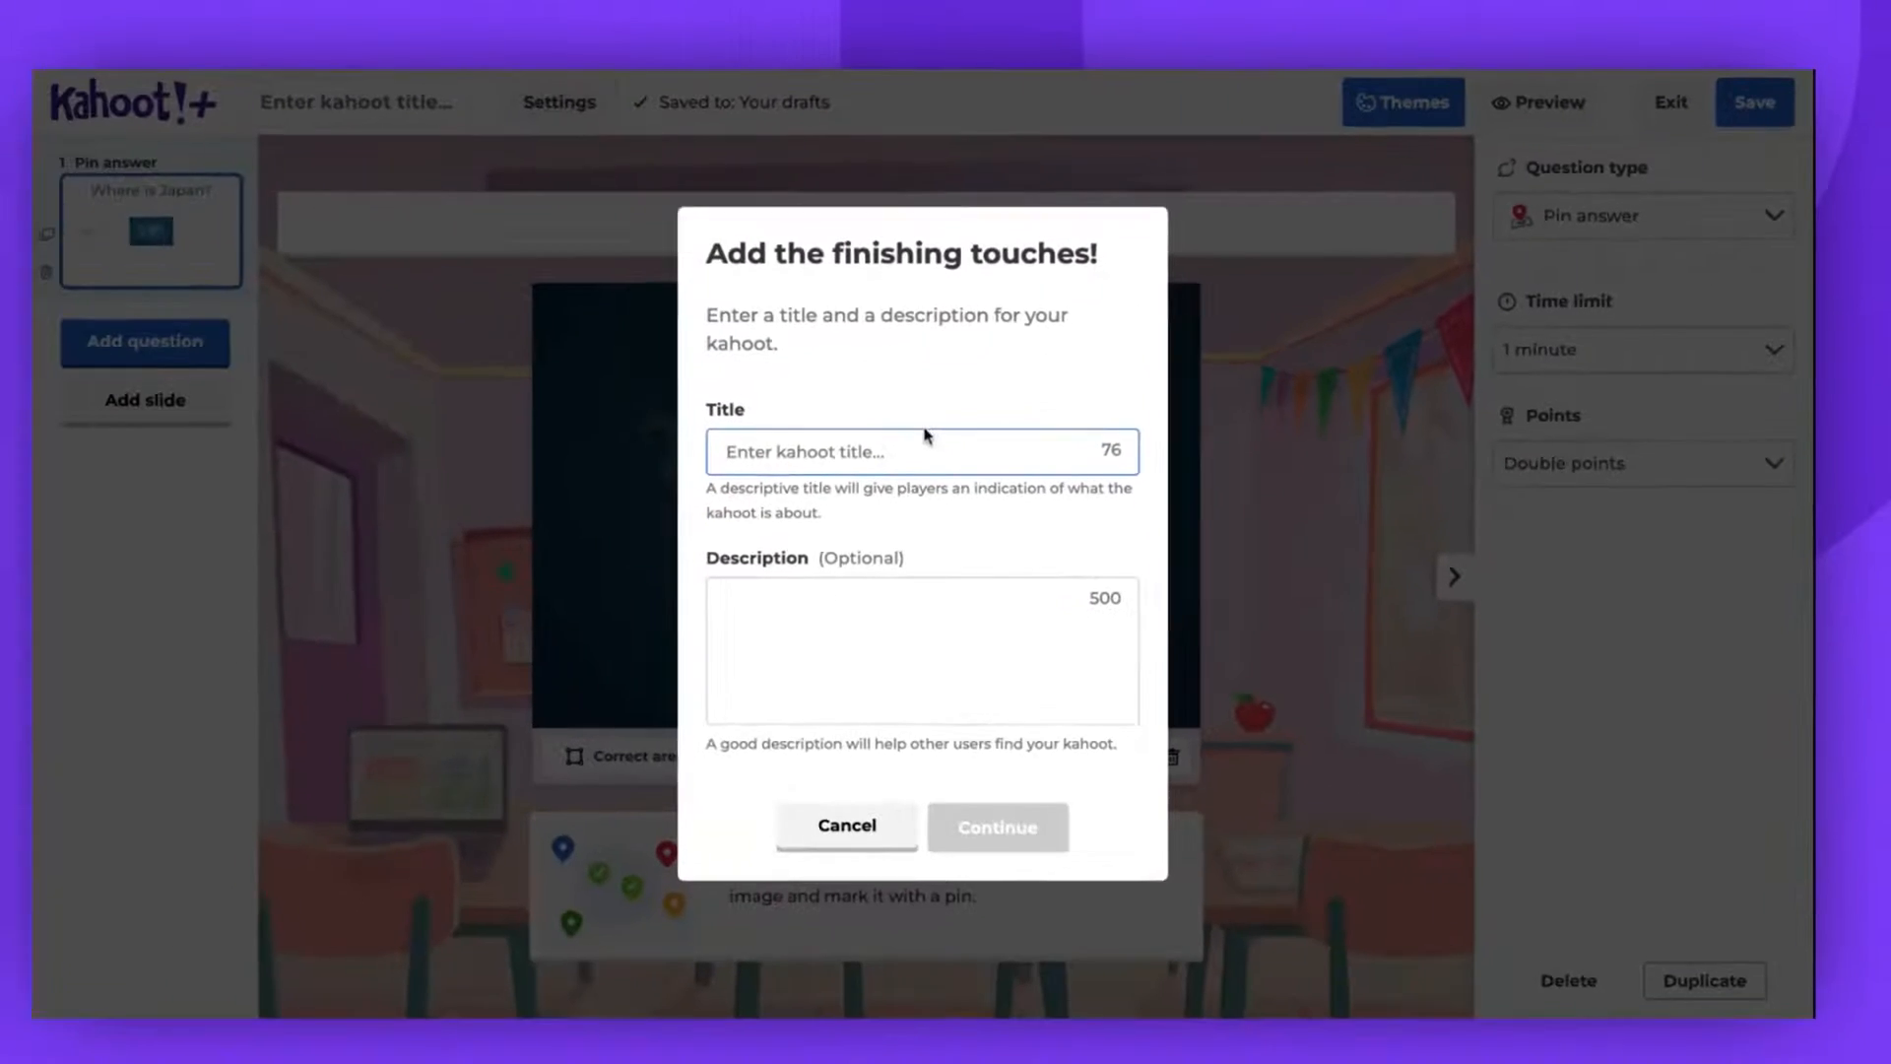
{"action": "type", "text": "Where is Japan?"}
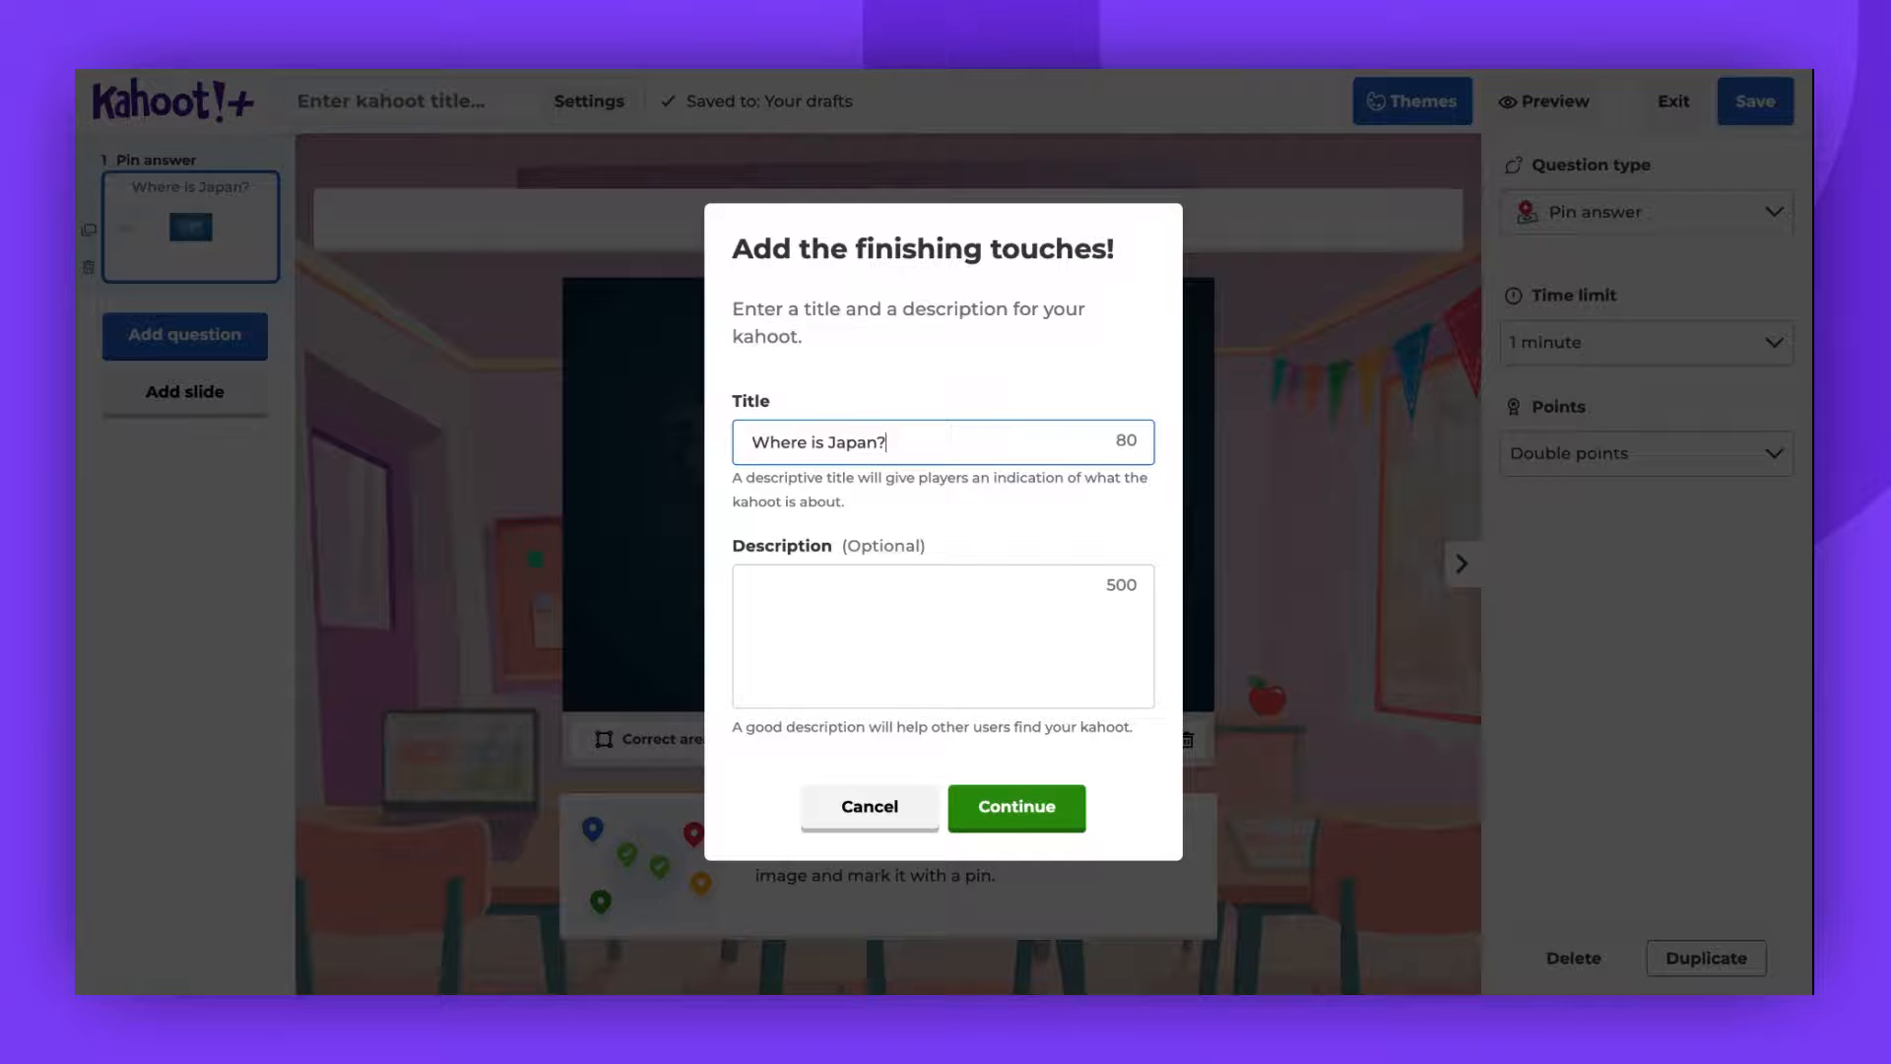
{"action": "left_click", "coordinate": [1016, 807]}
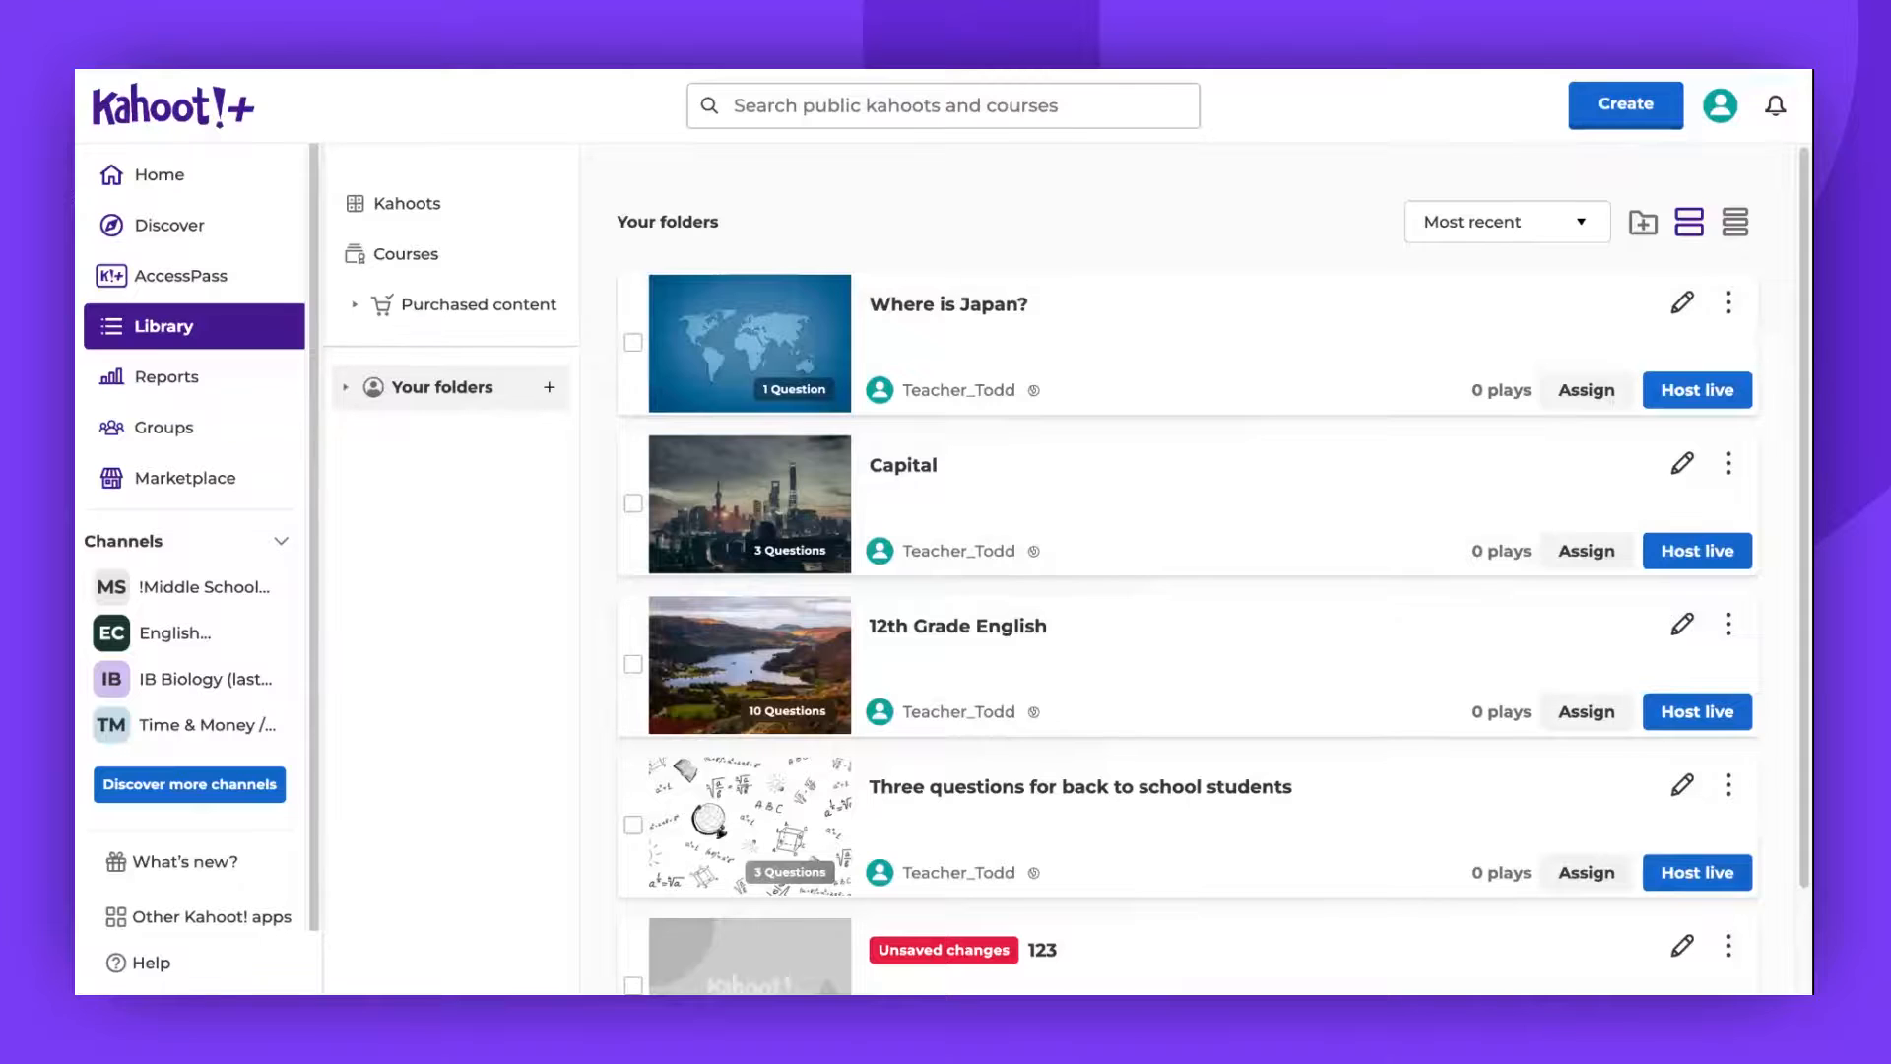
{"action": "mouse_move", "coordinate": [1151, 382]}
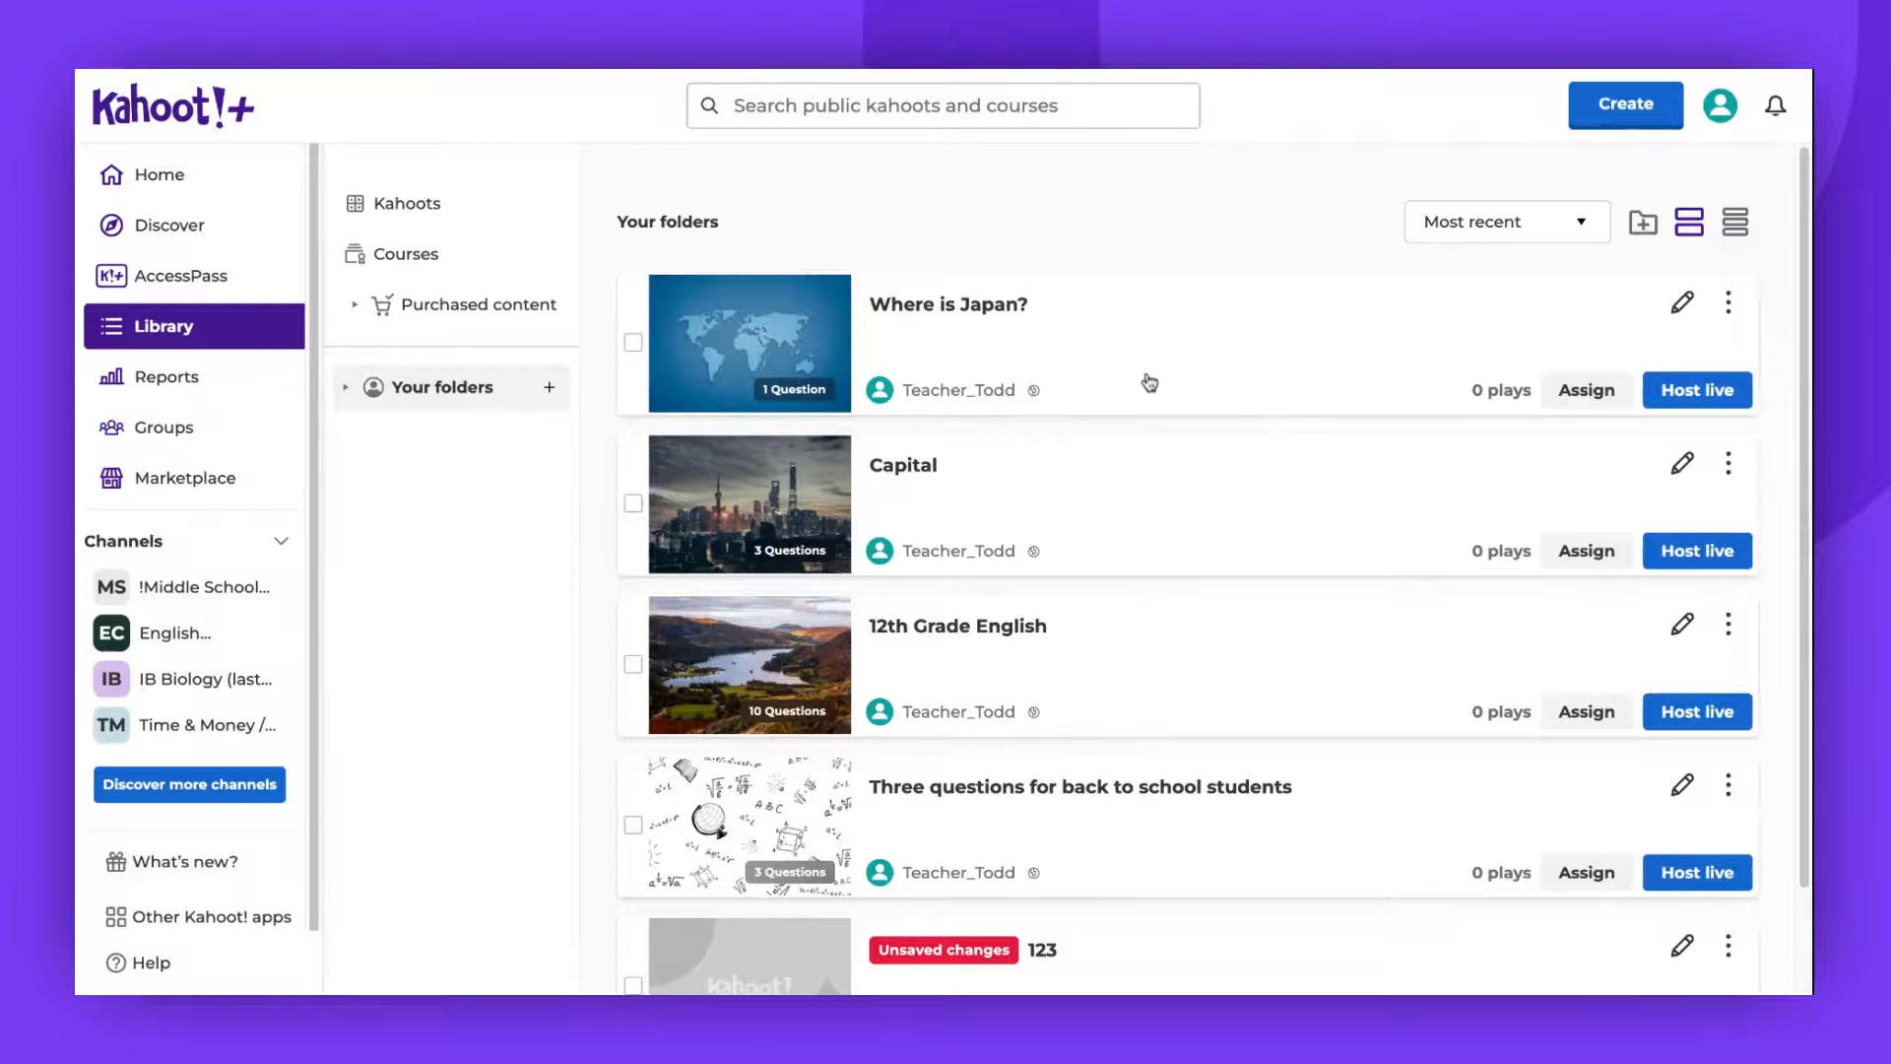